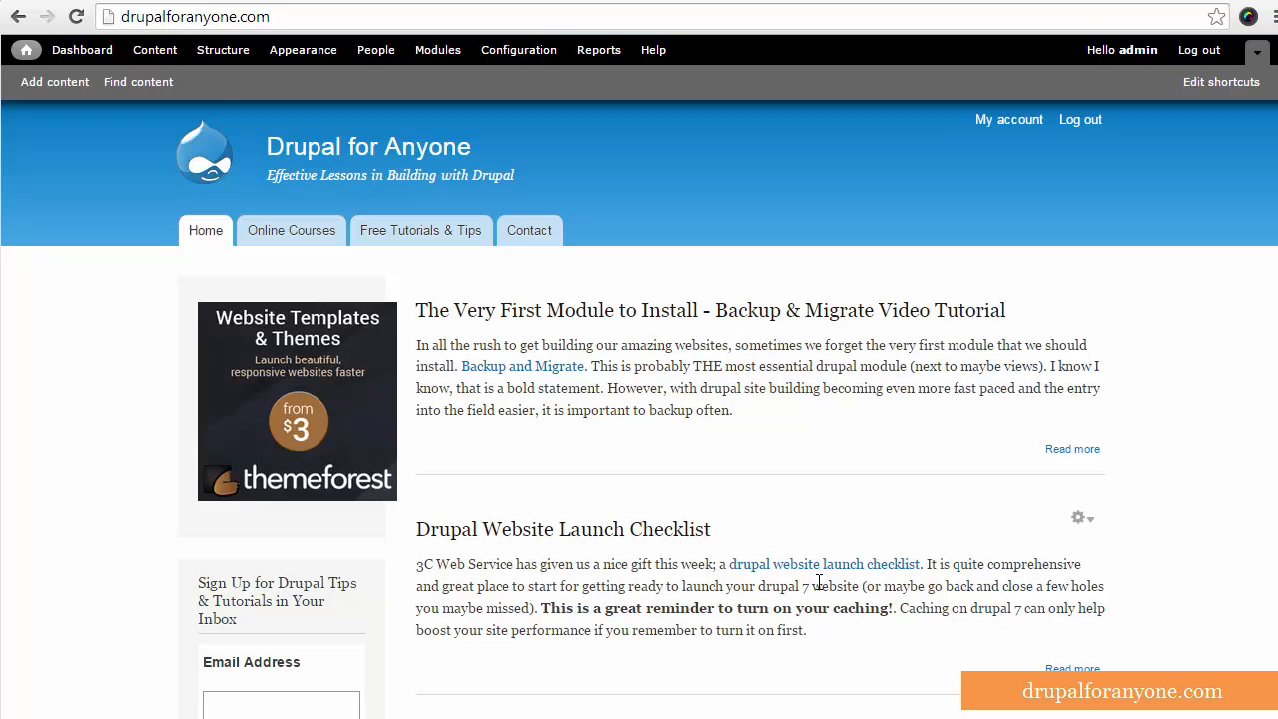
# Clear all caches from Configuration > Development > Performance
pyautogui.click(518, 50)
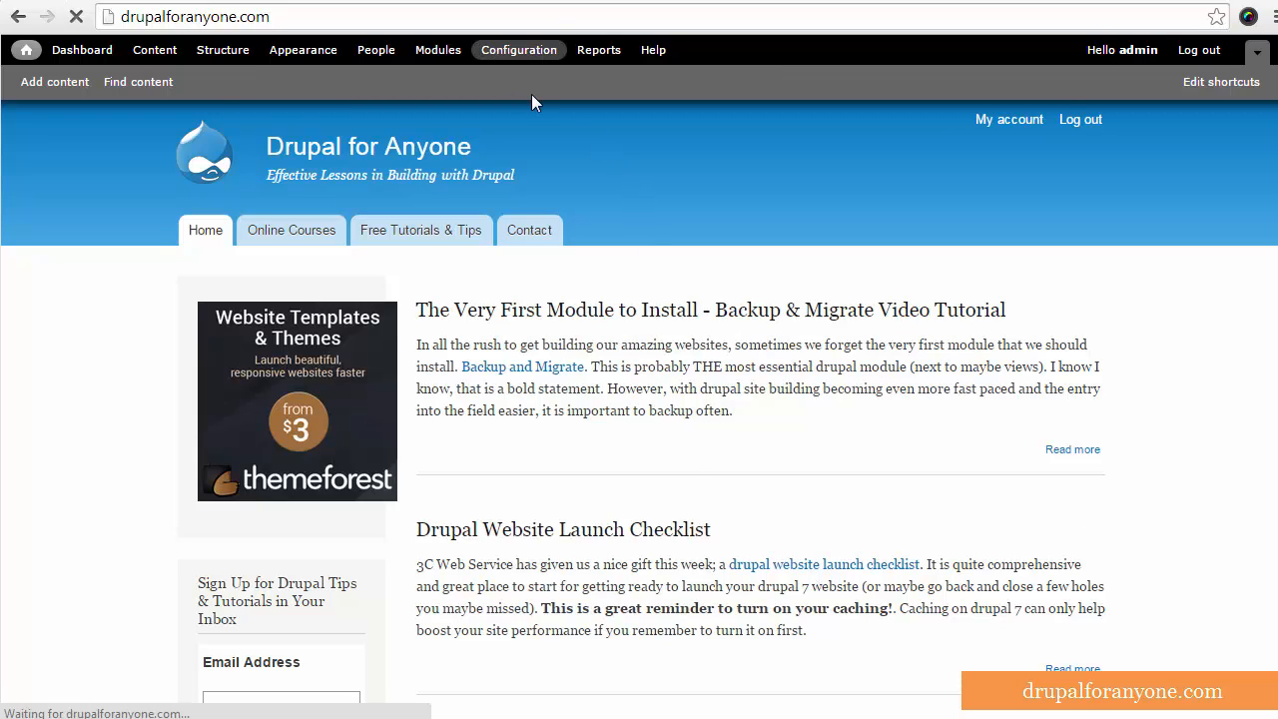
pyautogui.click(518, 50)
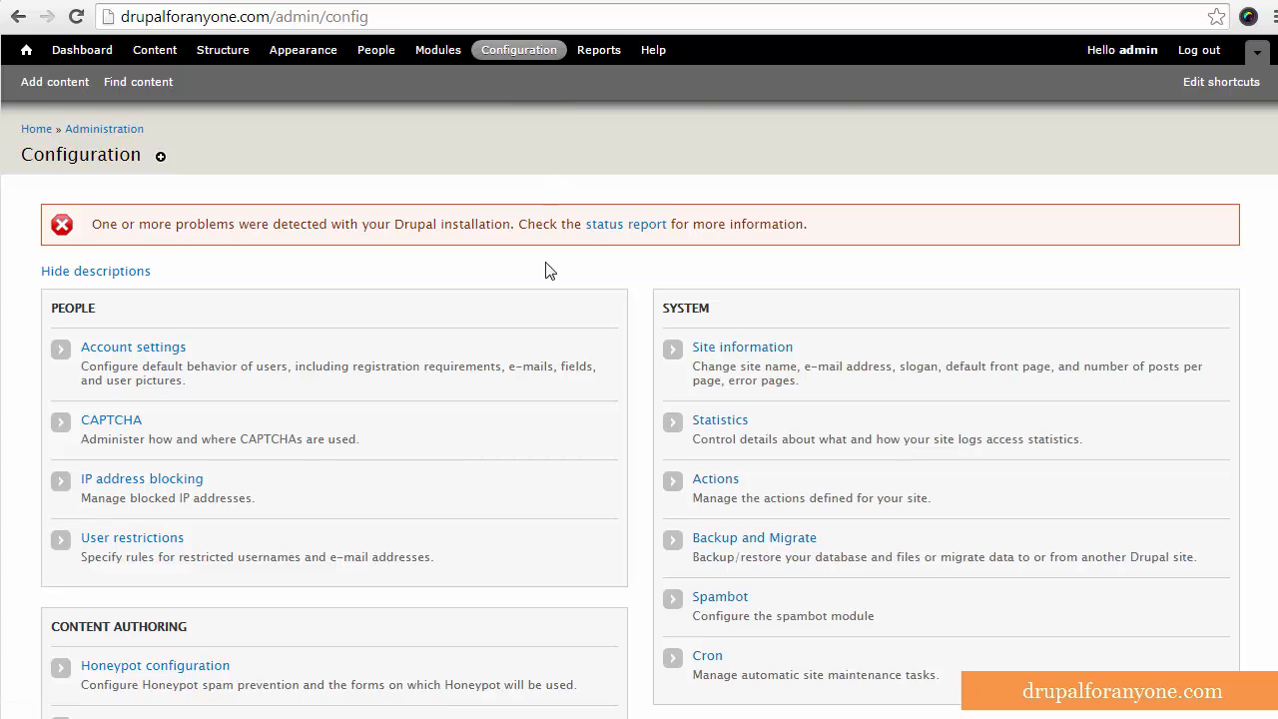
pyautogui.moveTo(561, 507)
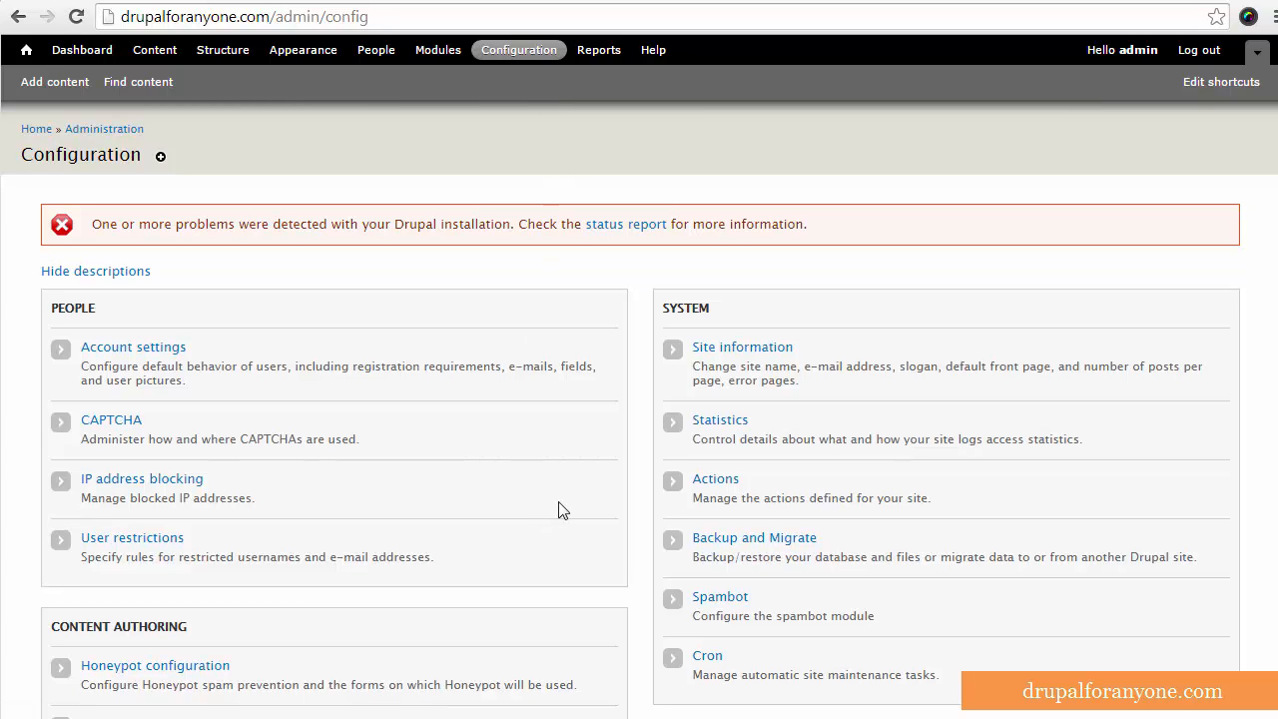
pyautogui.scroll(-3)
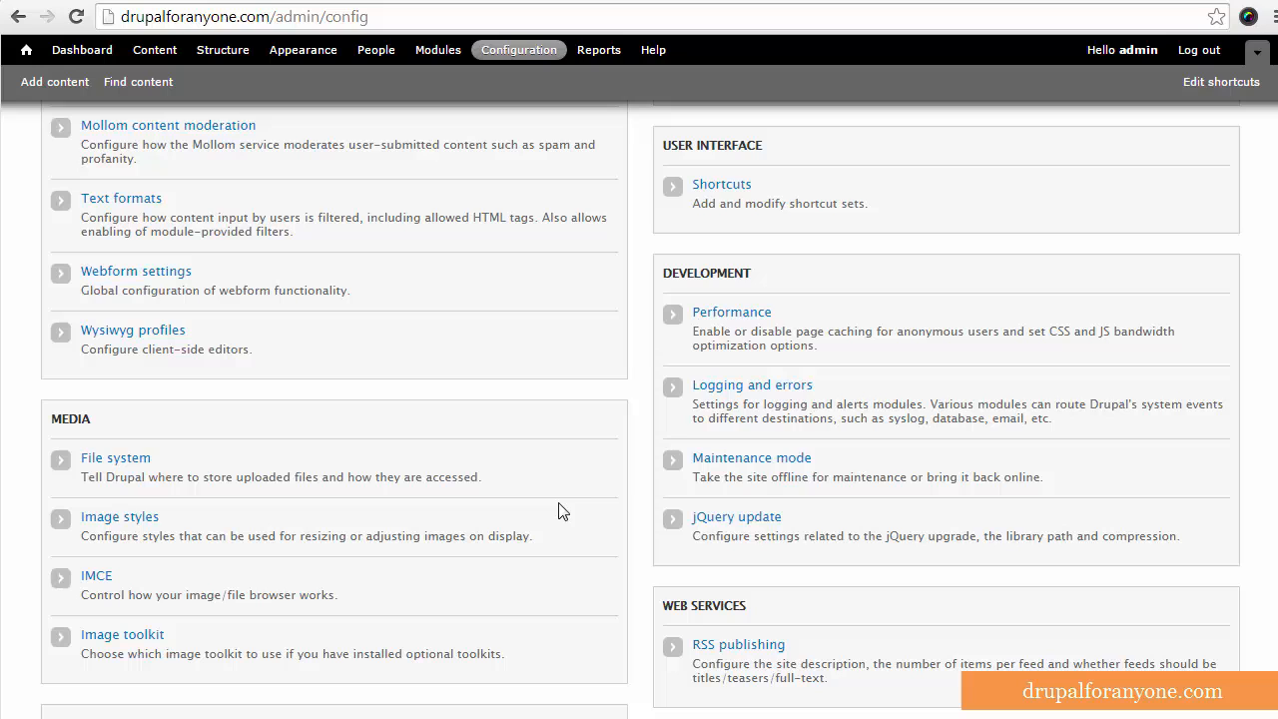
pyautogui.click(731, 311)
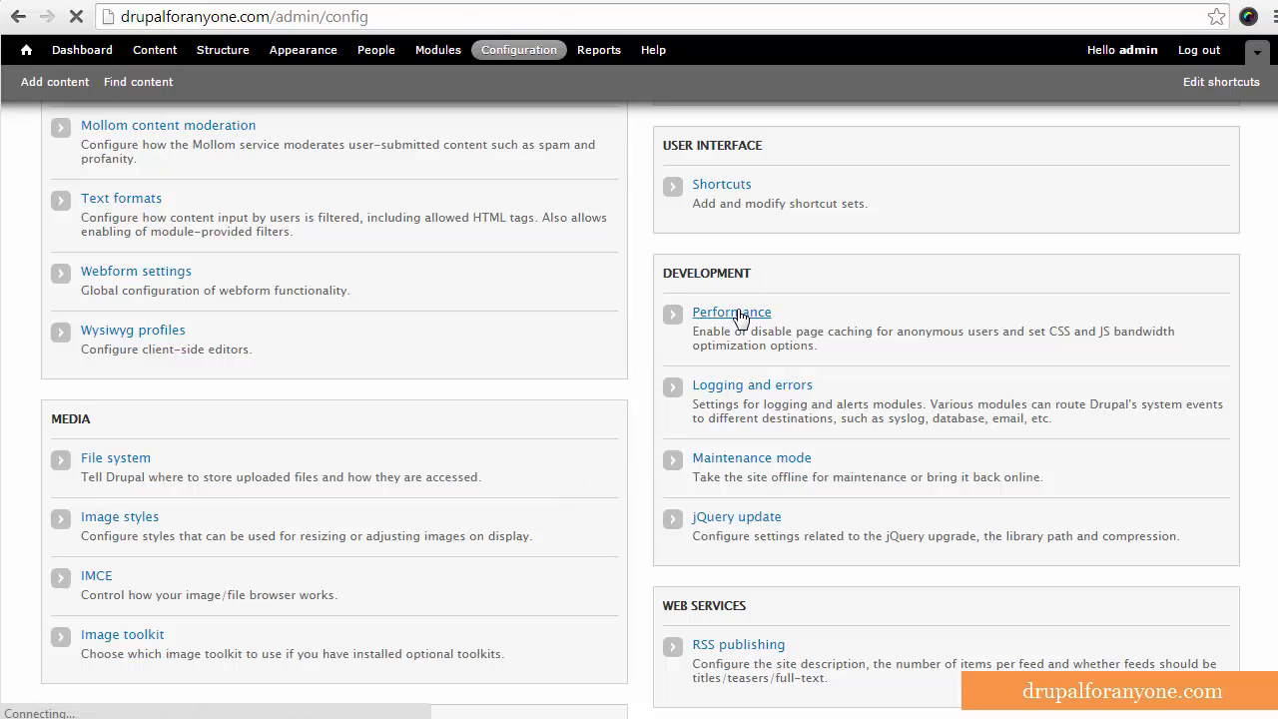
pyautogui.click(730, 311)
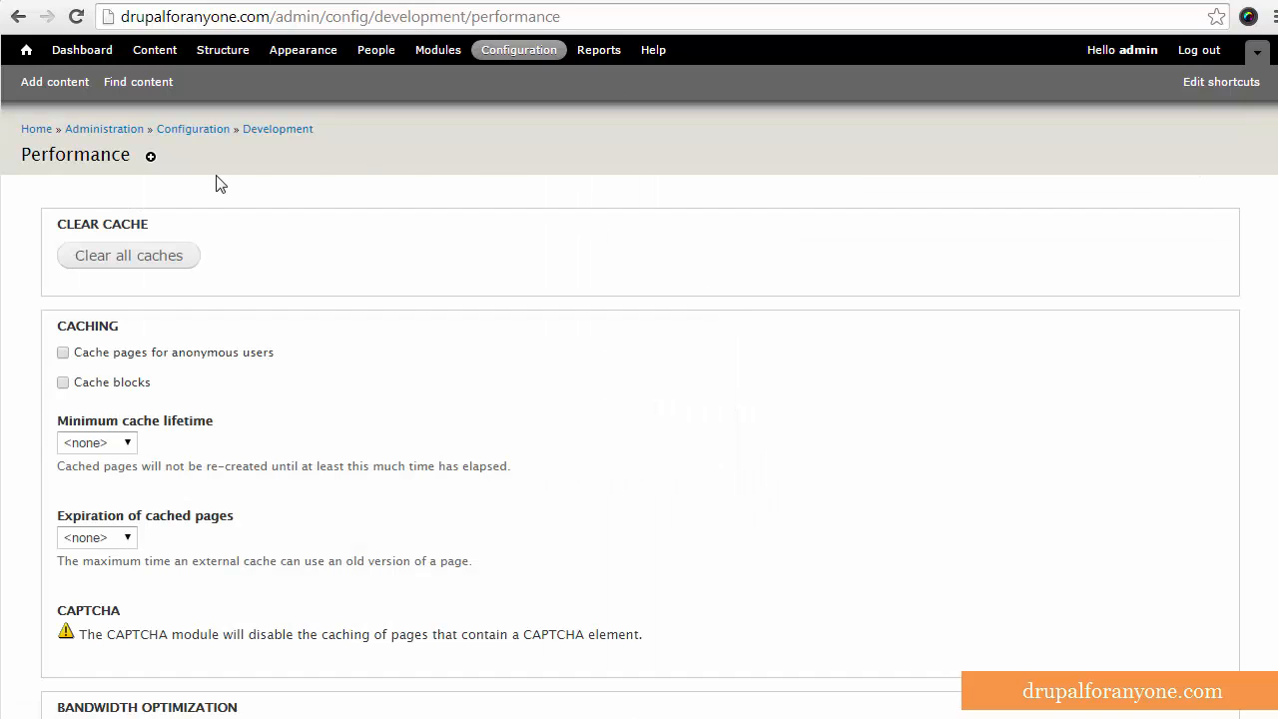
pyautogui.click(128, 254)
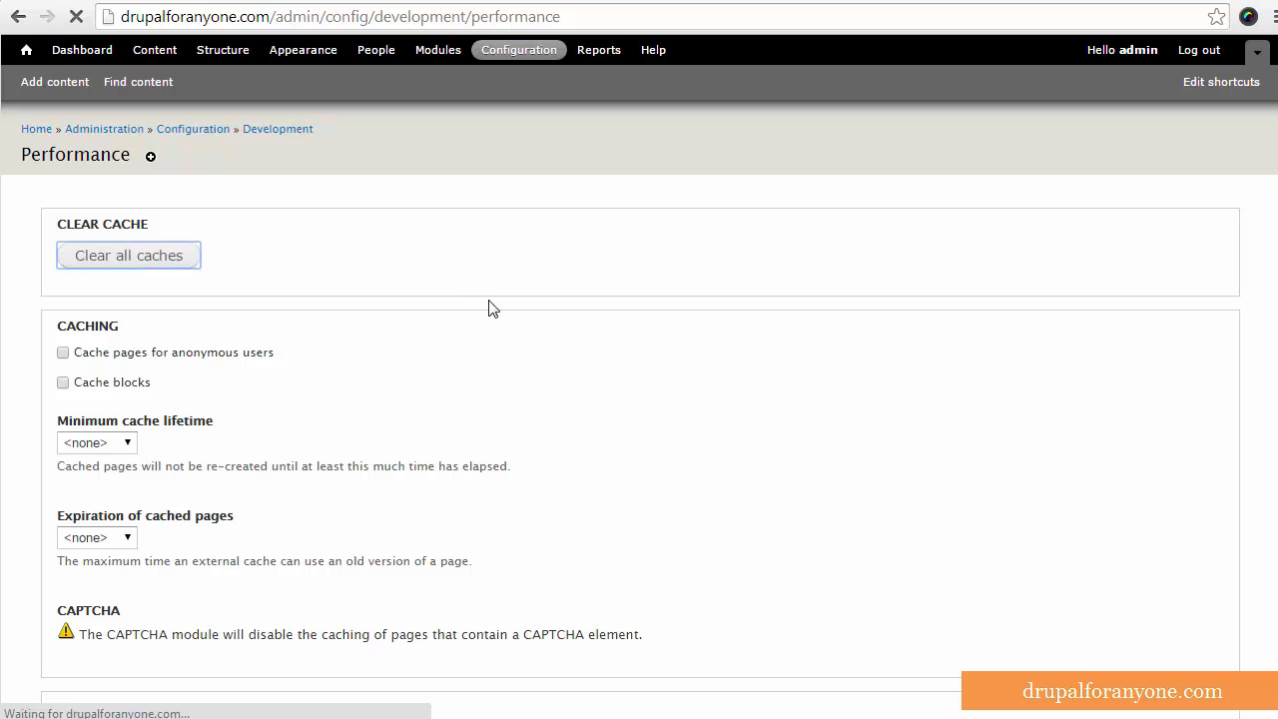
pyautogui.click(128, 255)
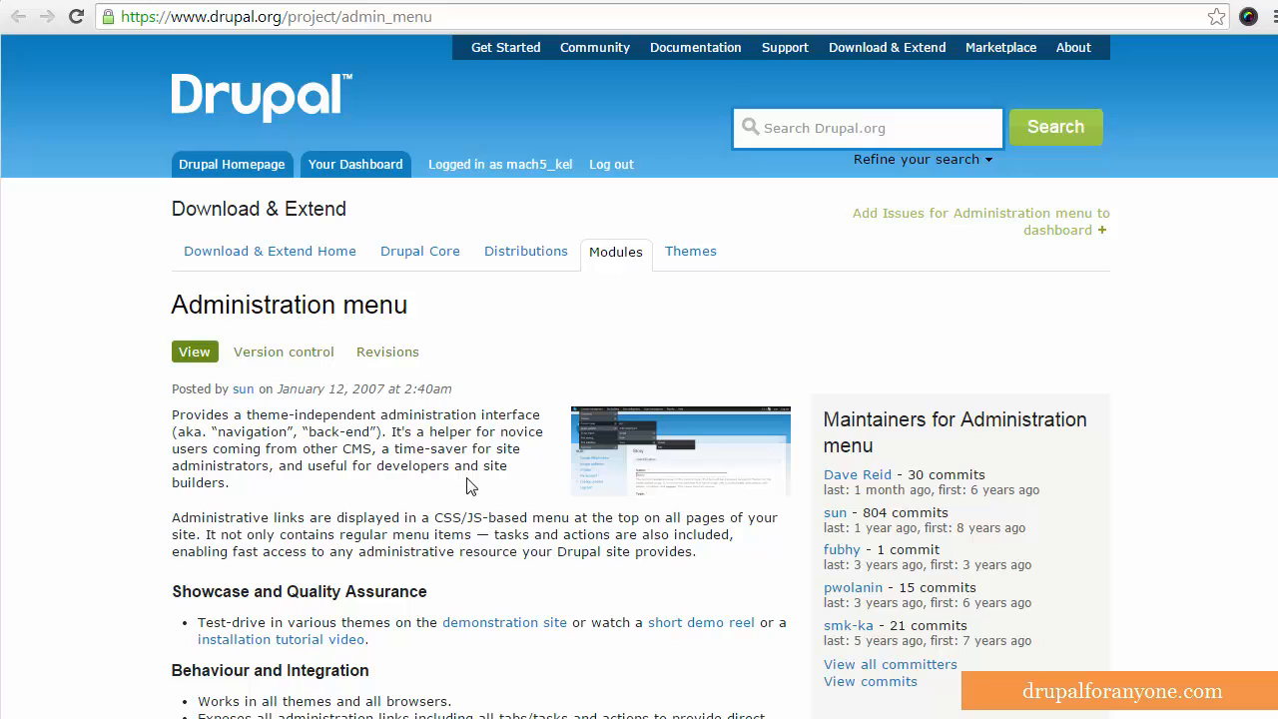
pyautogui.scroll(-3)
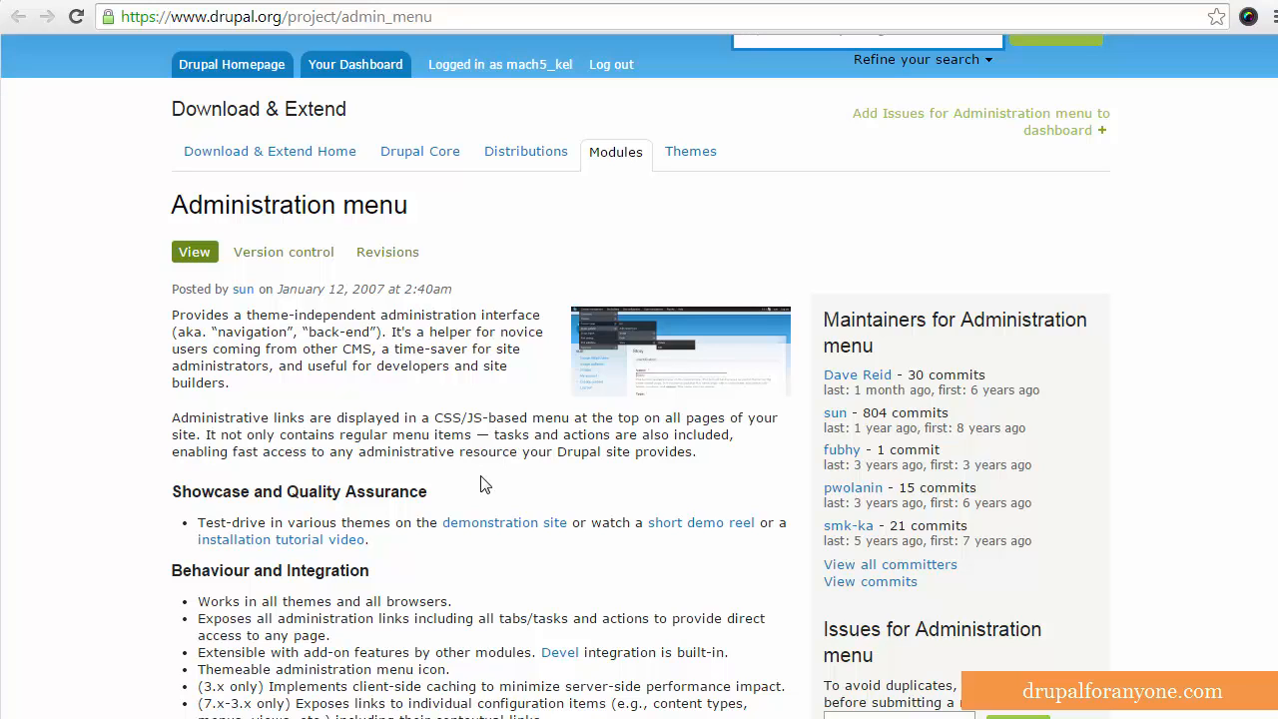
pyautogui.moveTo(697, 8)
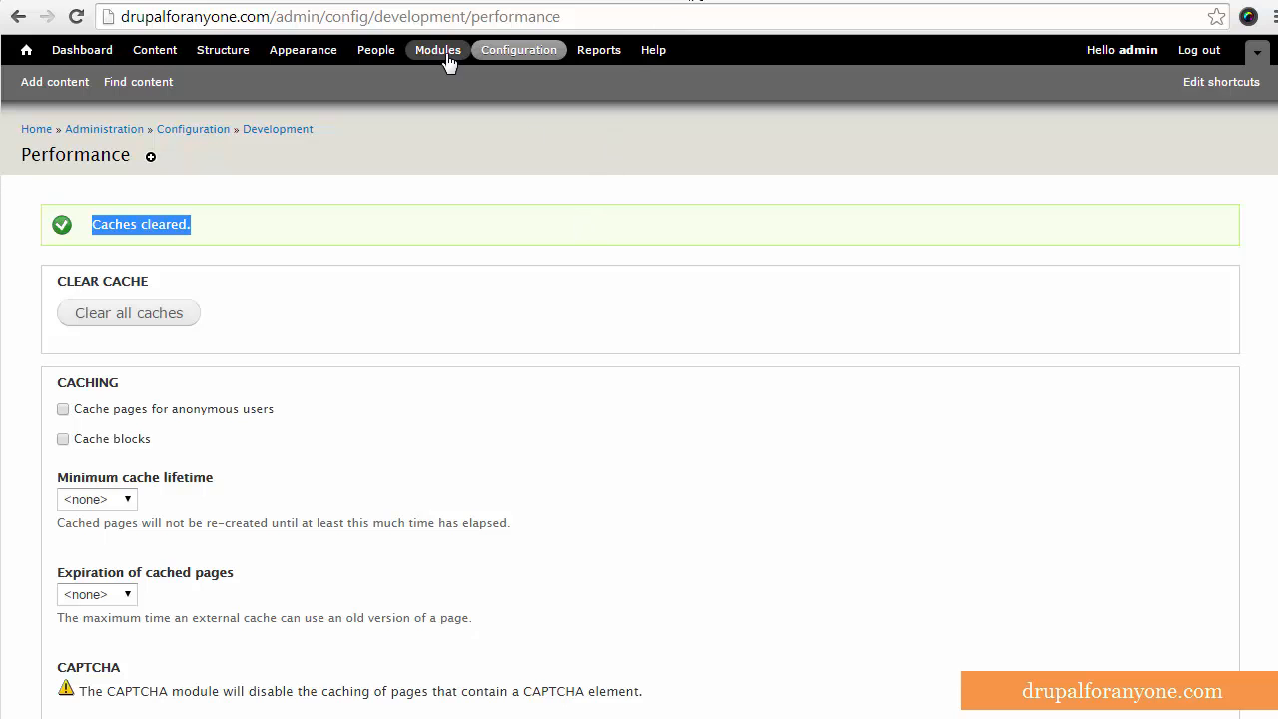
# On the Modules page, uncheck Toolbar and check the Administration menu module
pyautogui.click(436, 49)
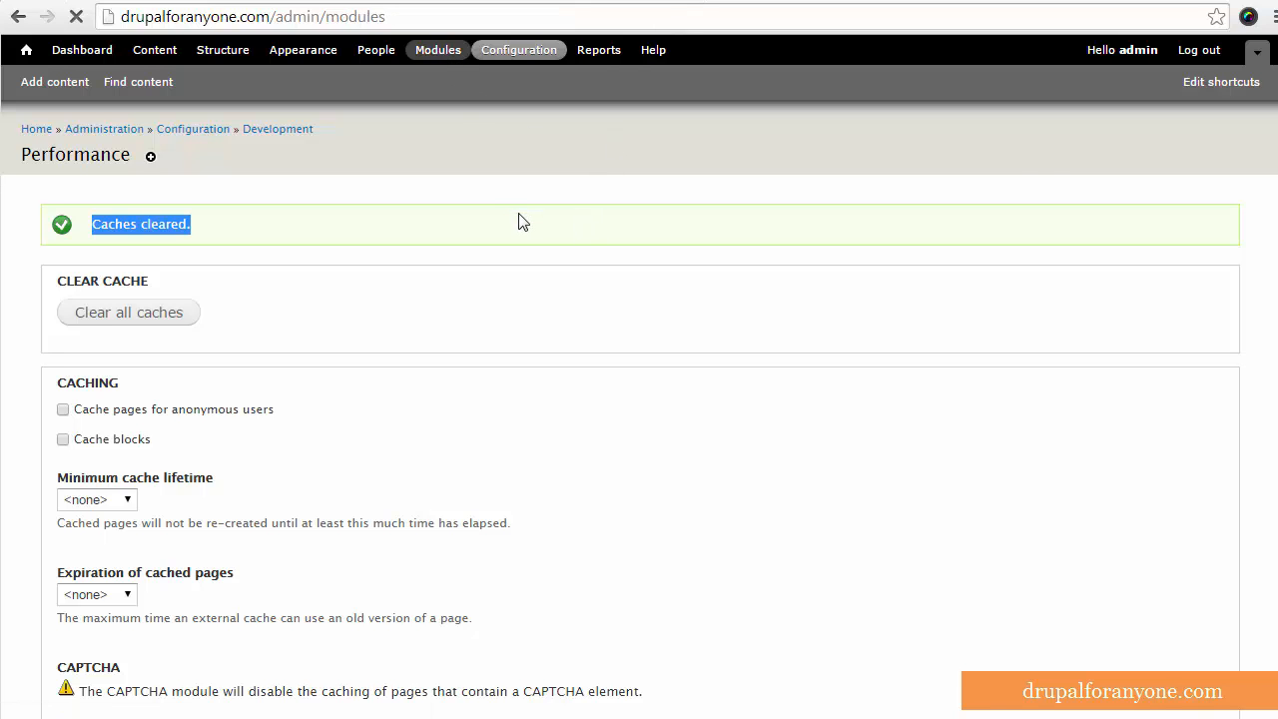
pyautogui.click(437, 50)
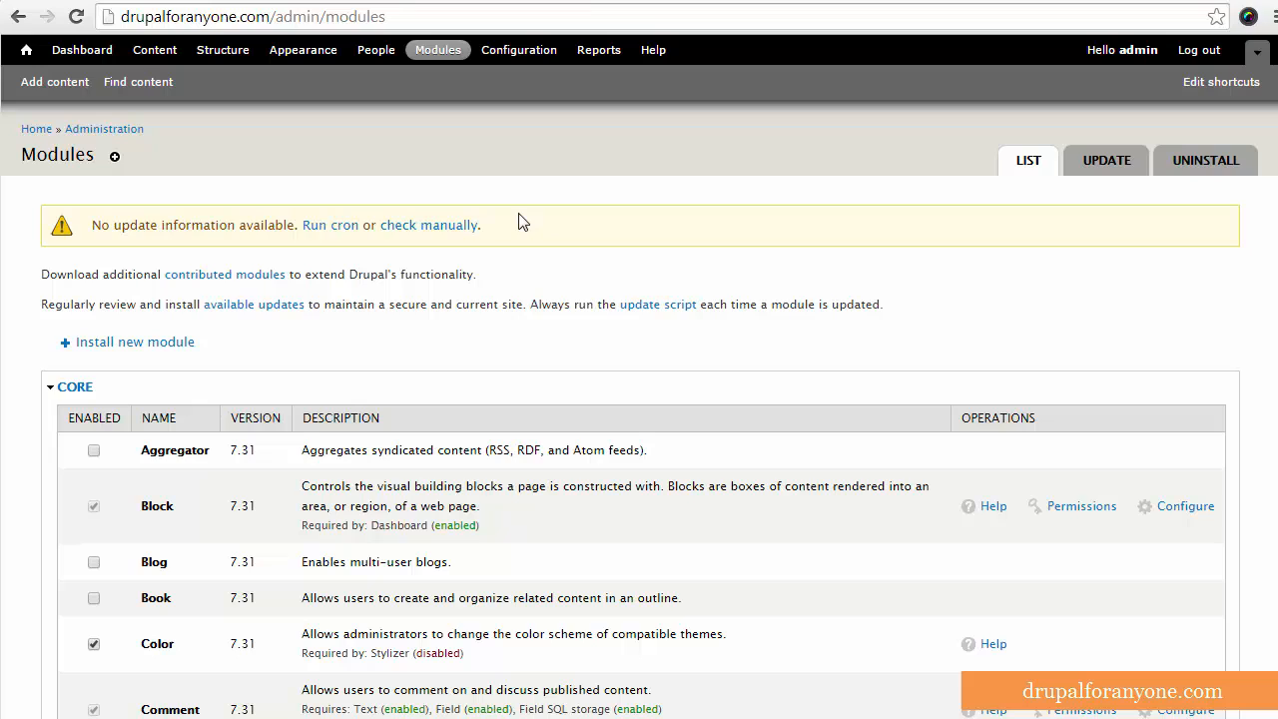
pyautogui.moveTo(591, 248)
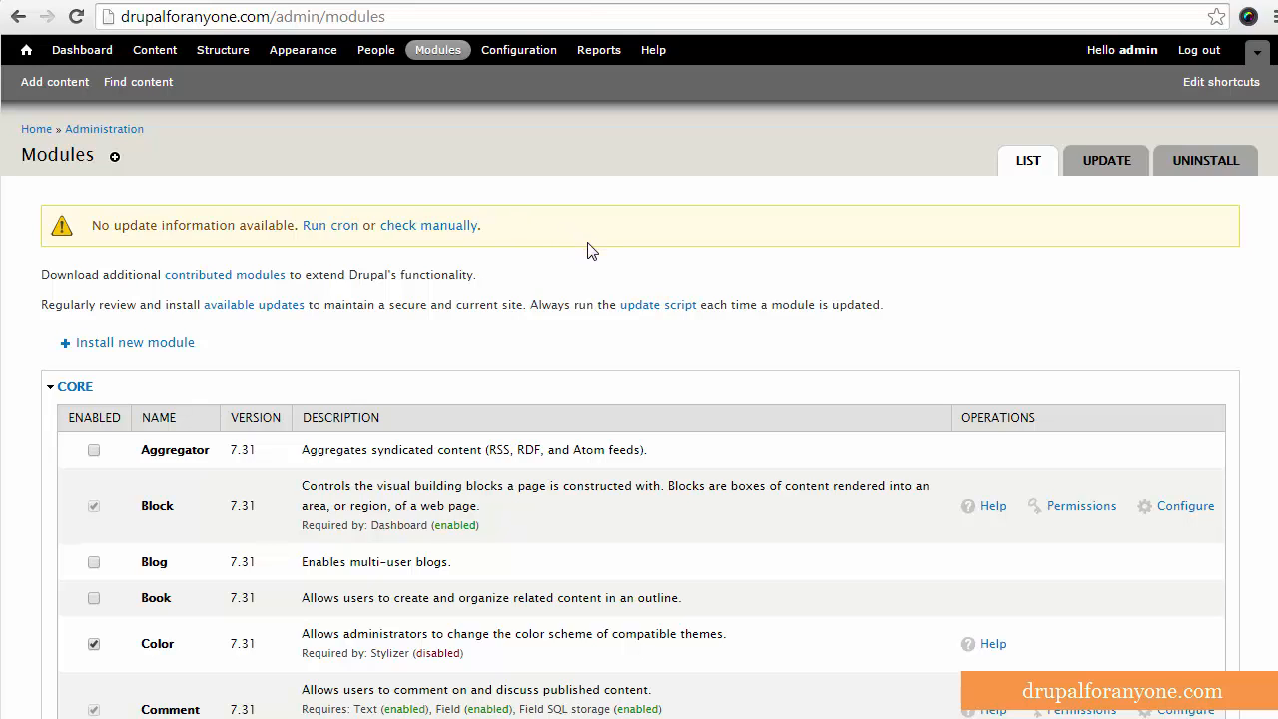
pyautogui.moveTo(594, 273)
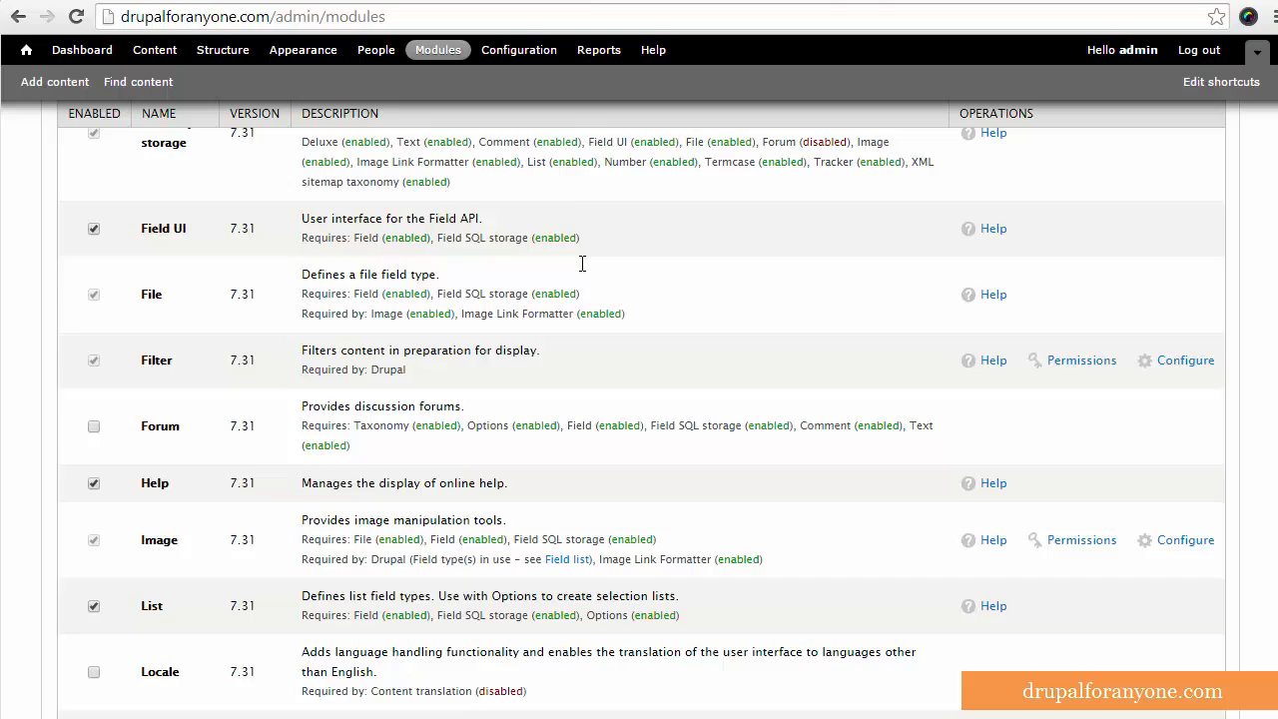
pyautogui.scroll(-3)
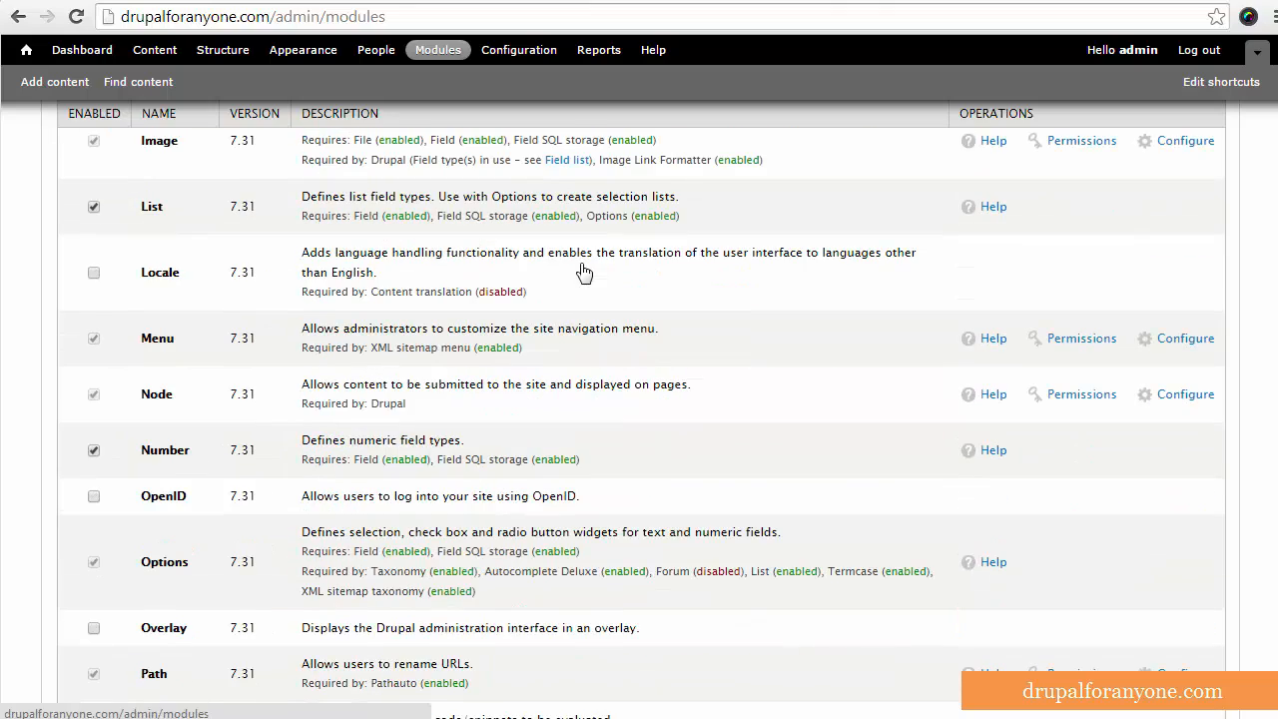
pyautogui.scroll(-3)
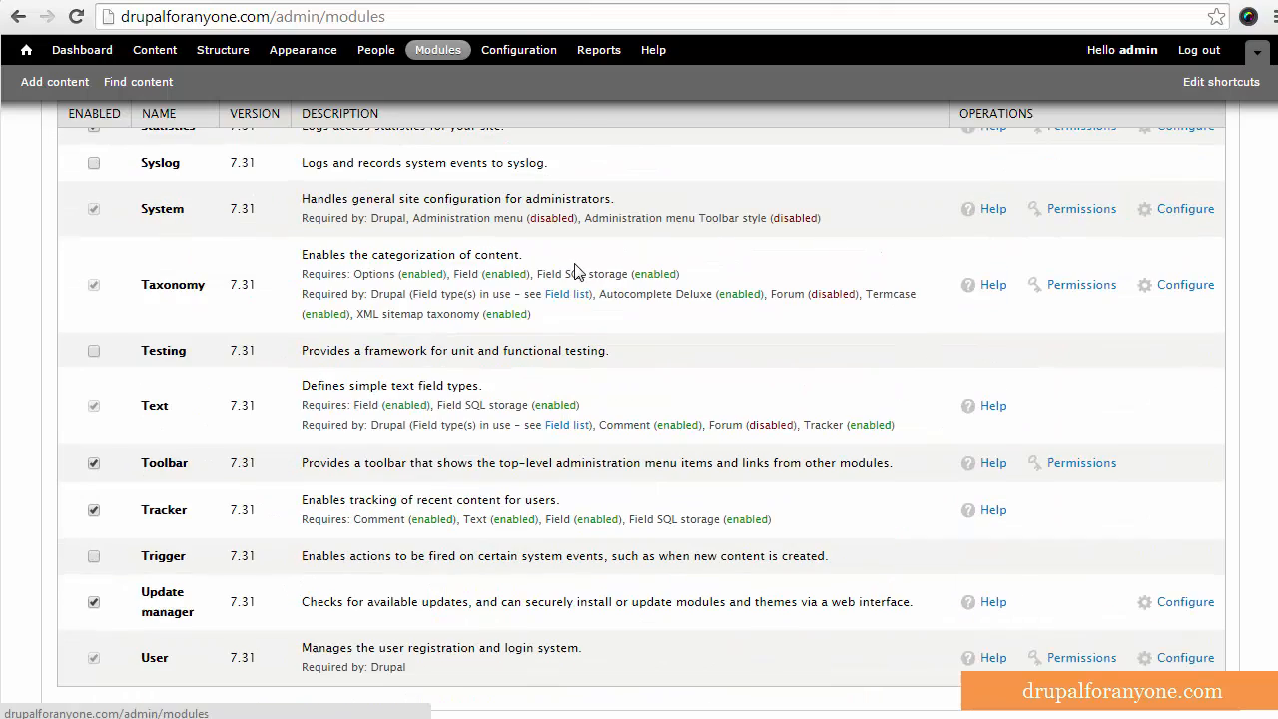
pyautogui.doubleClick(163, 463)
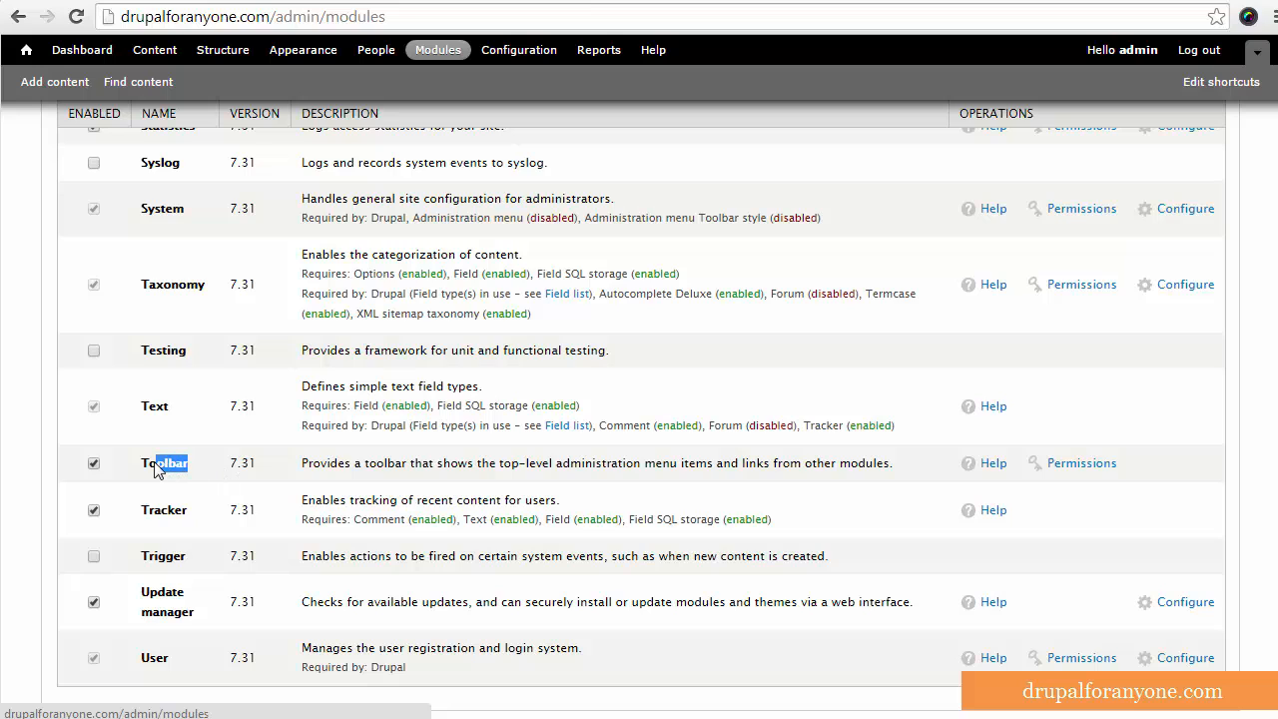
pyautogui.click(93, 463)
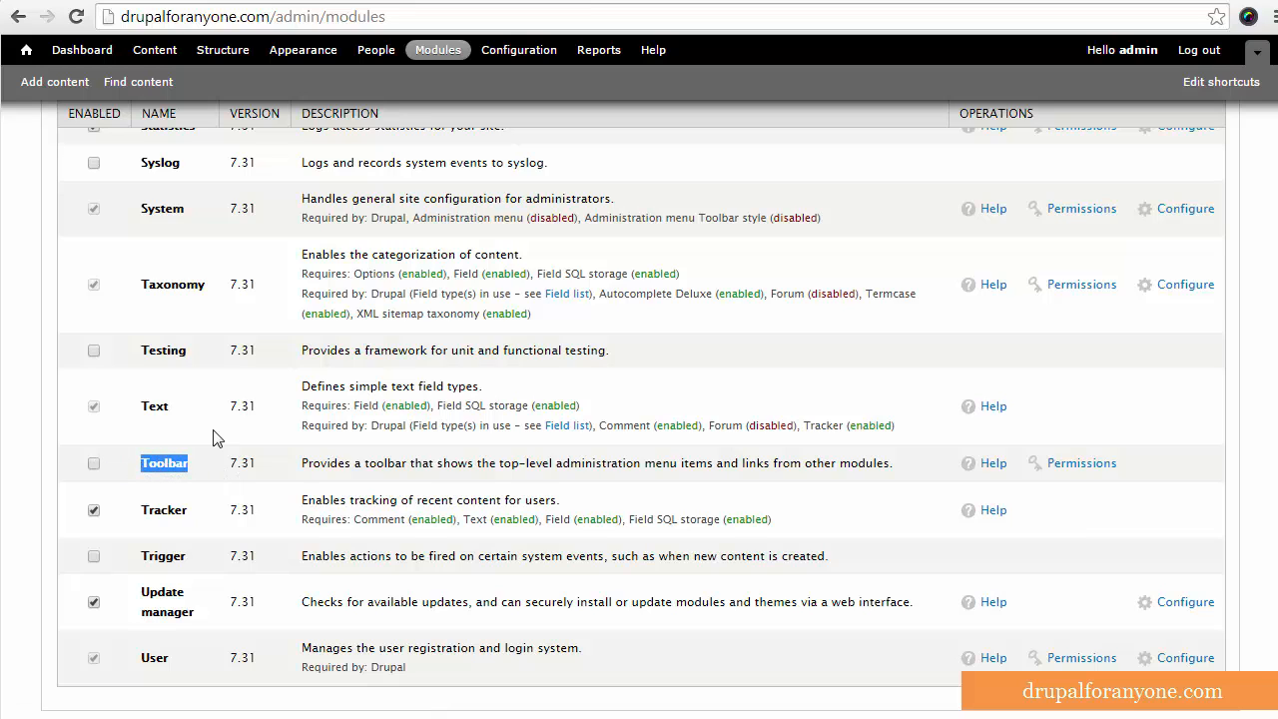
pyautogui.scroll(-3)
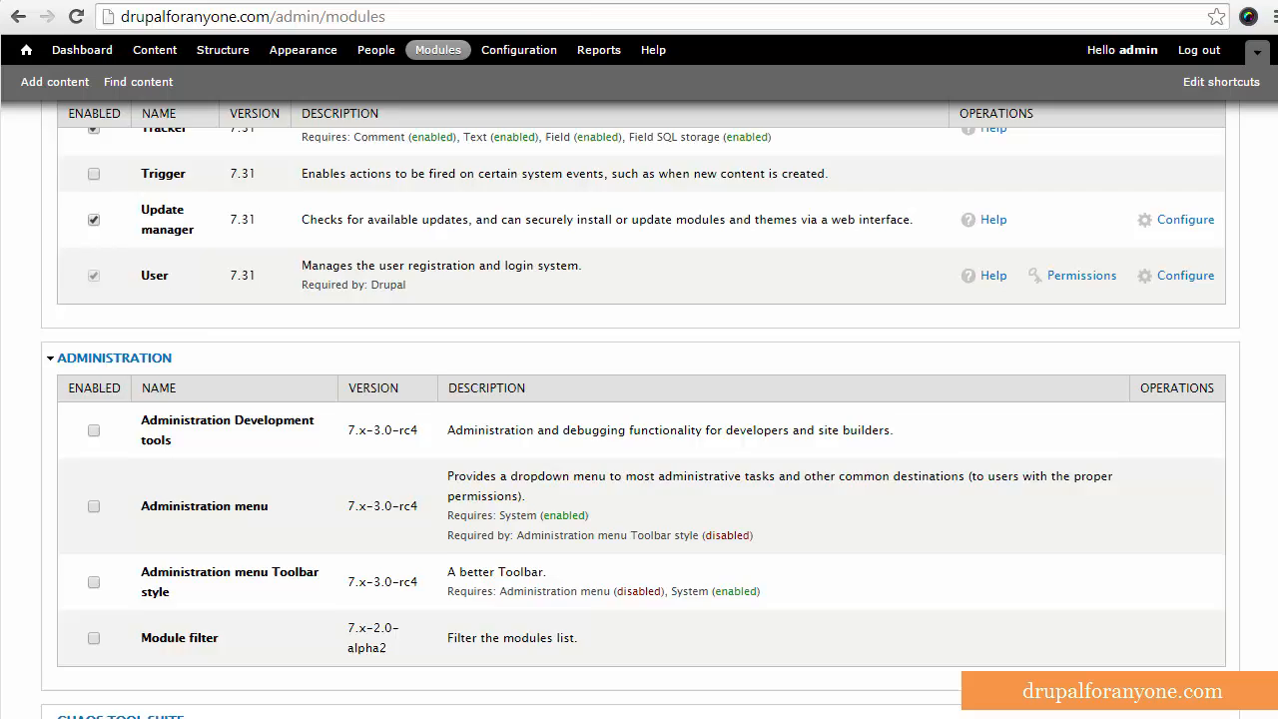
pyautogui.click(93, 324)
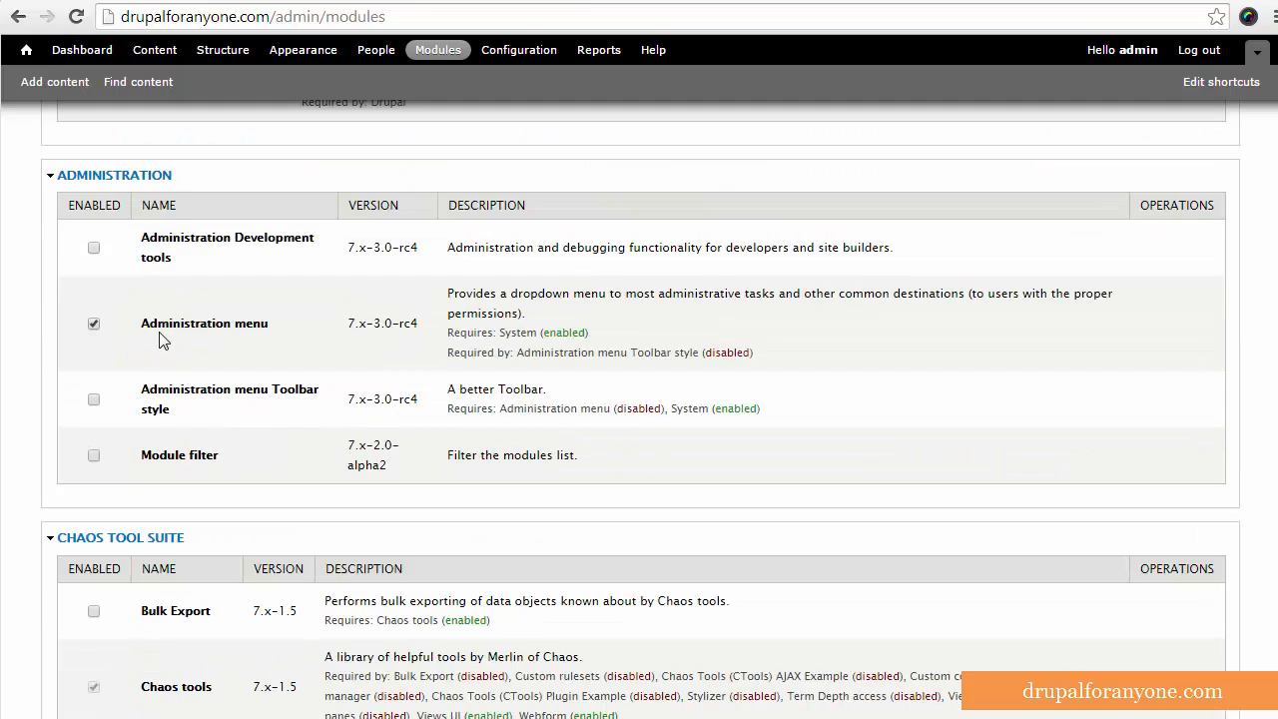
pyautogui.moveTo(282, 334)
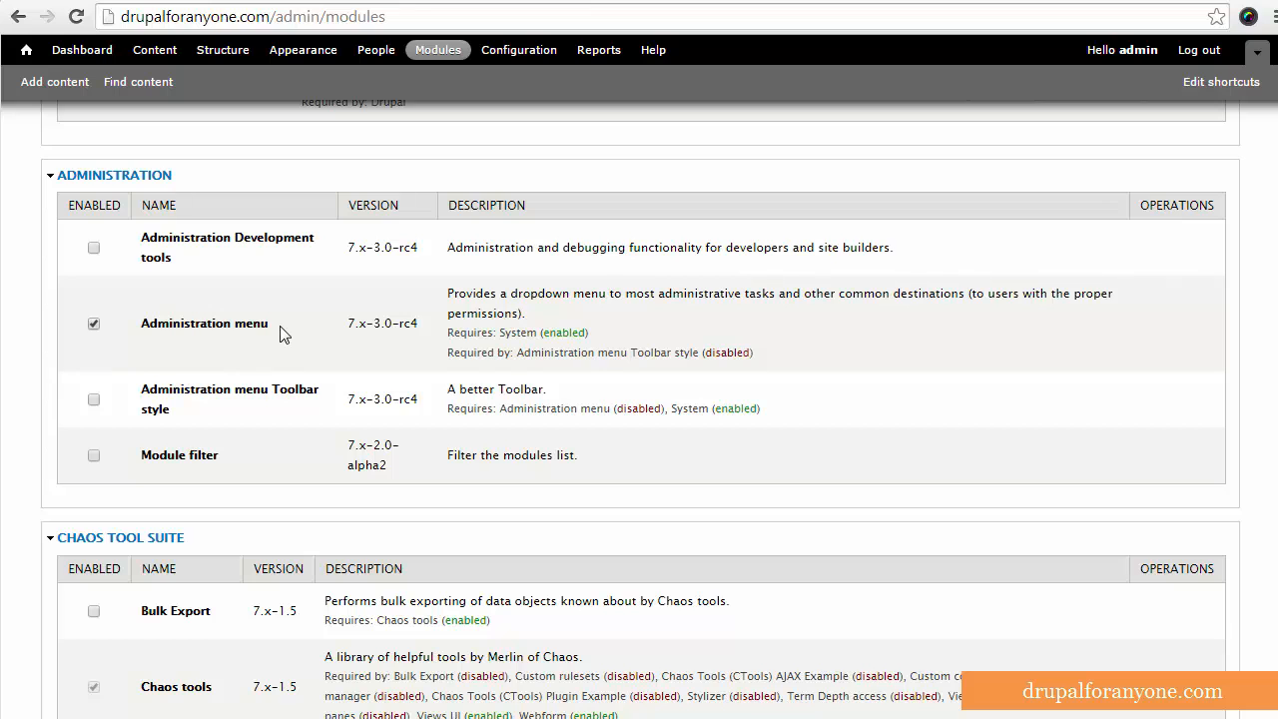
pyautogui.moveTo(430, 447)
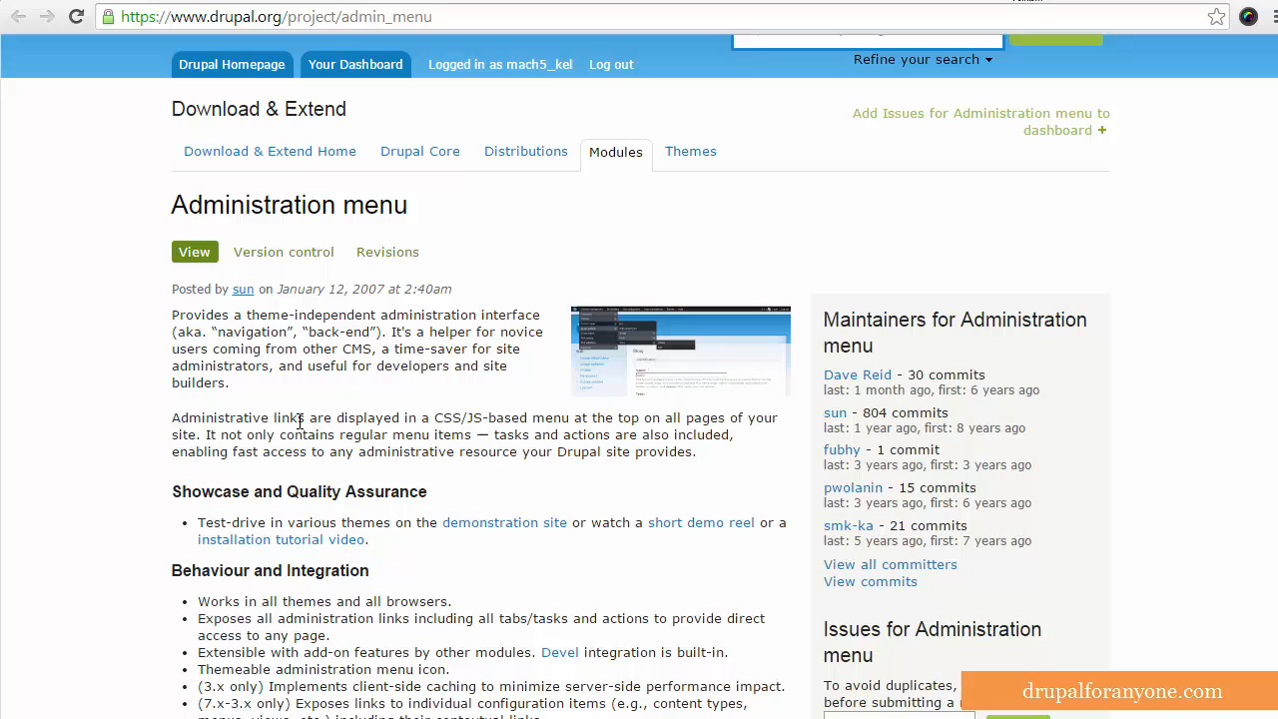
pyautogui.moveTo(670, 170)
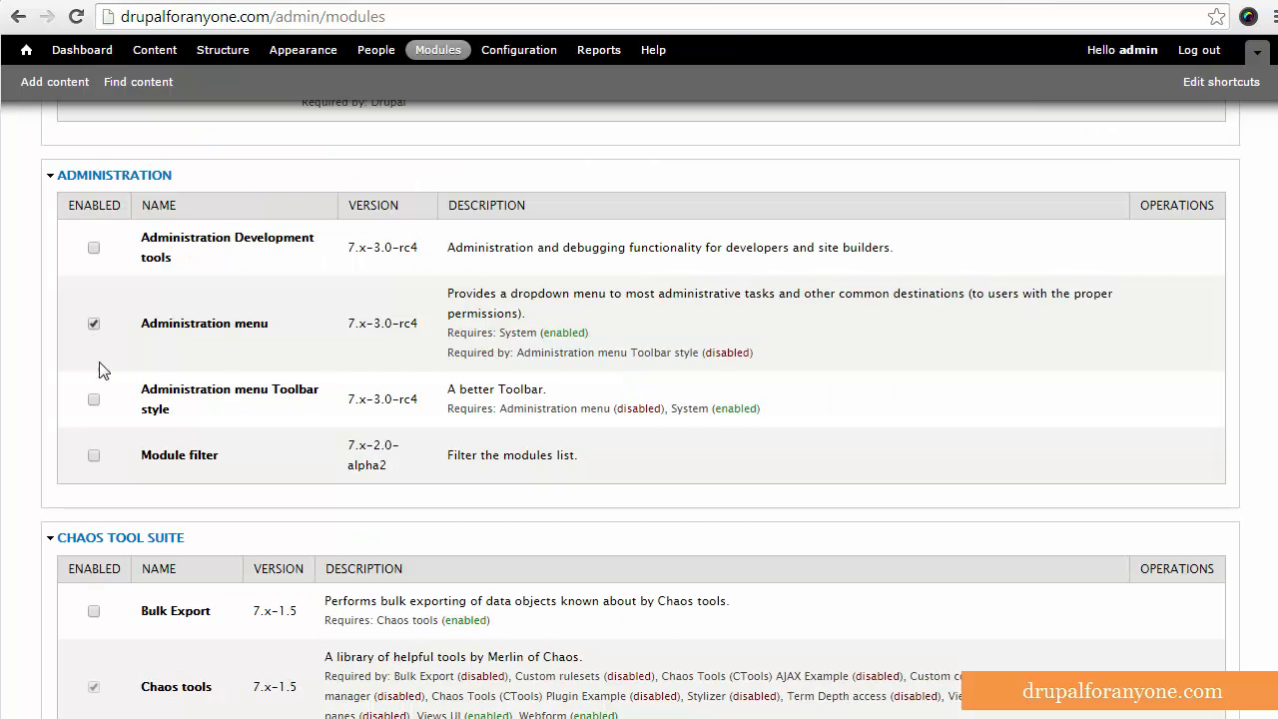
pyautogui.scroll(-3)
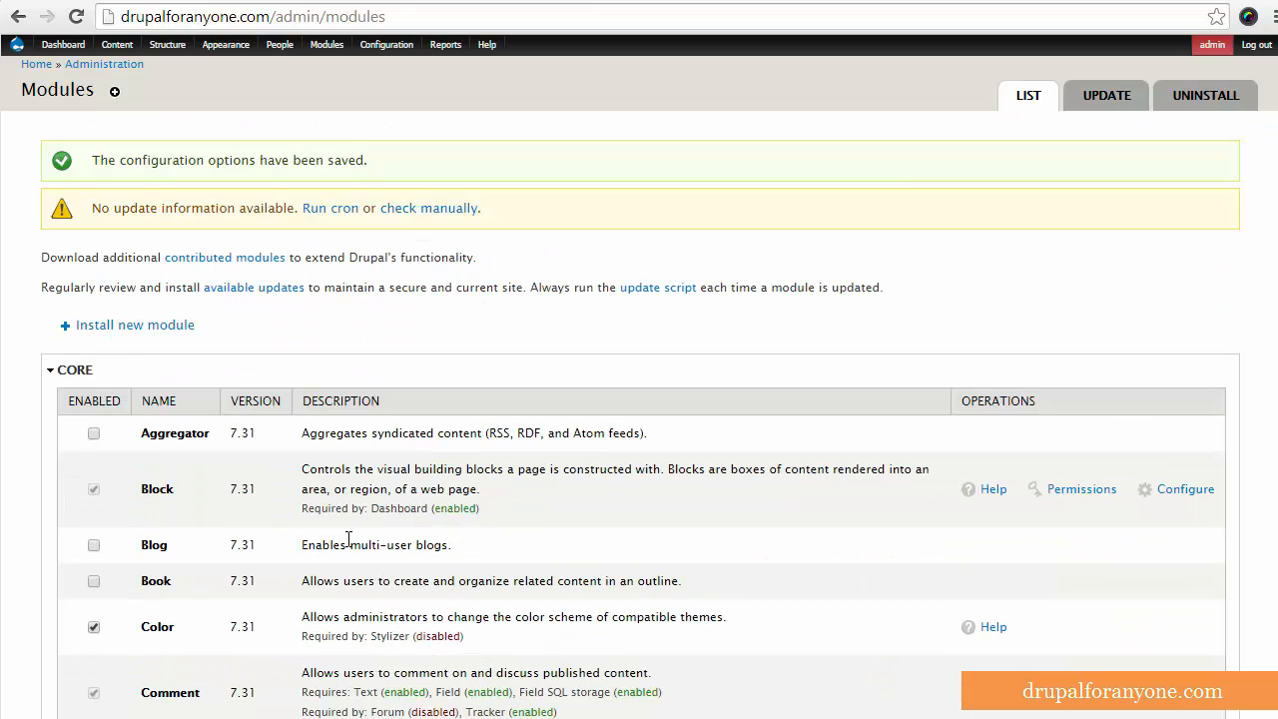
pyautogui.moveTo(470, 58)
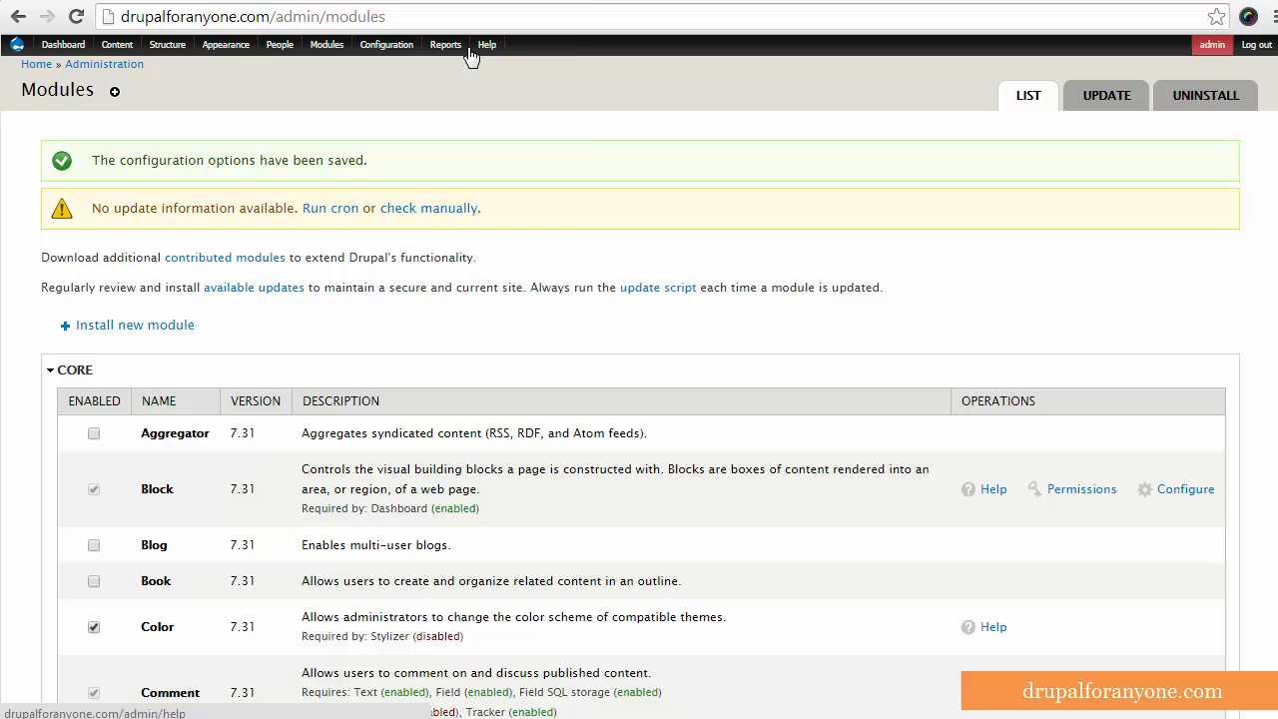
# Flush all caches from the Drupal icon in the new admin menu and confirm it
pyautogui.click(167, 44)
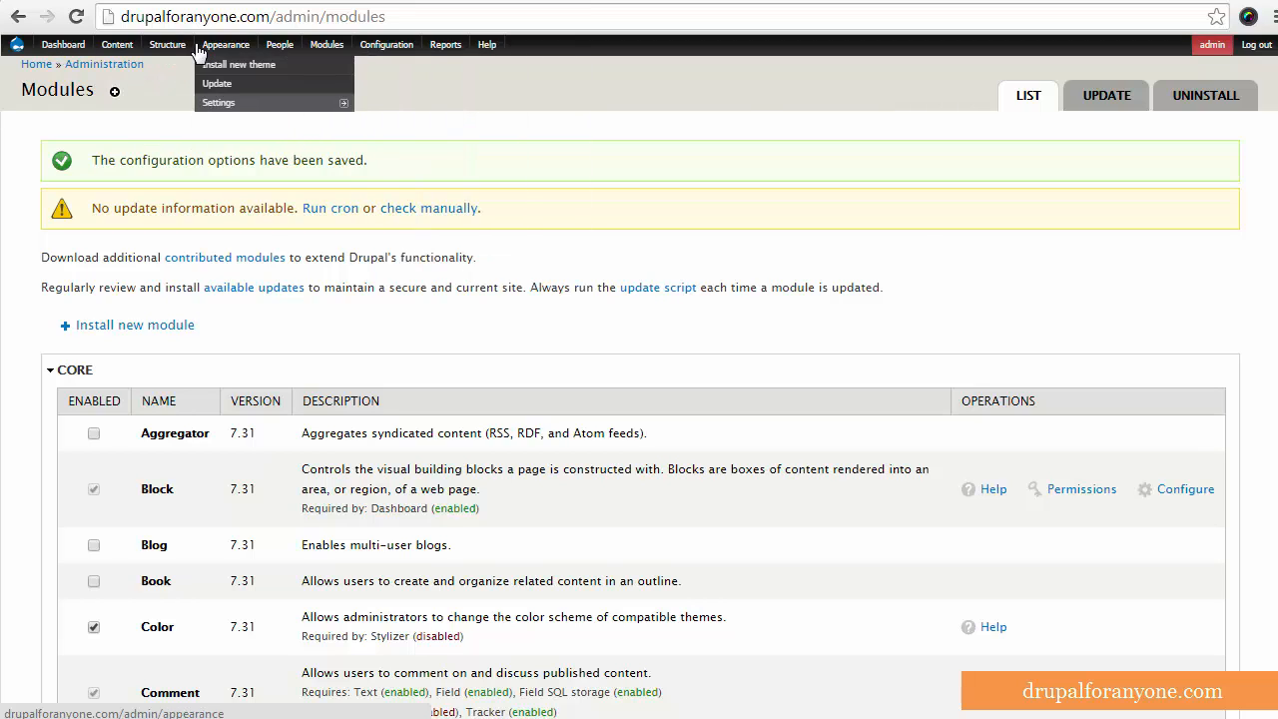
pyautogui.click(14, 44)
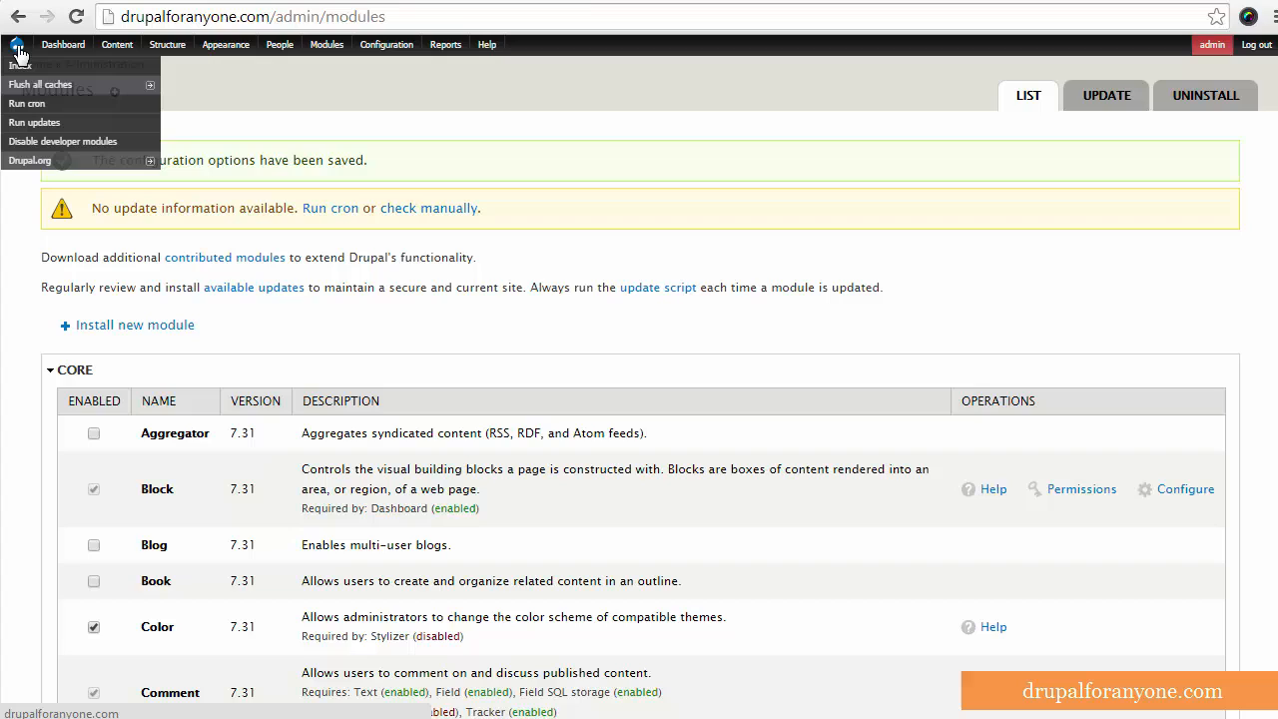
pyautogui.moveTo(40, 84)
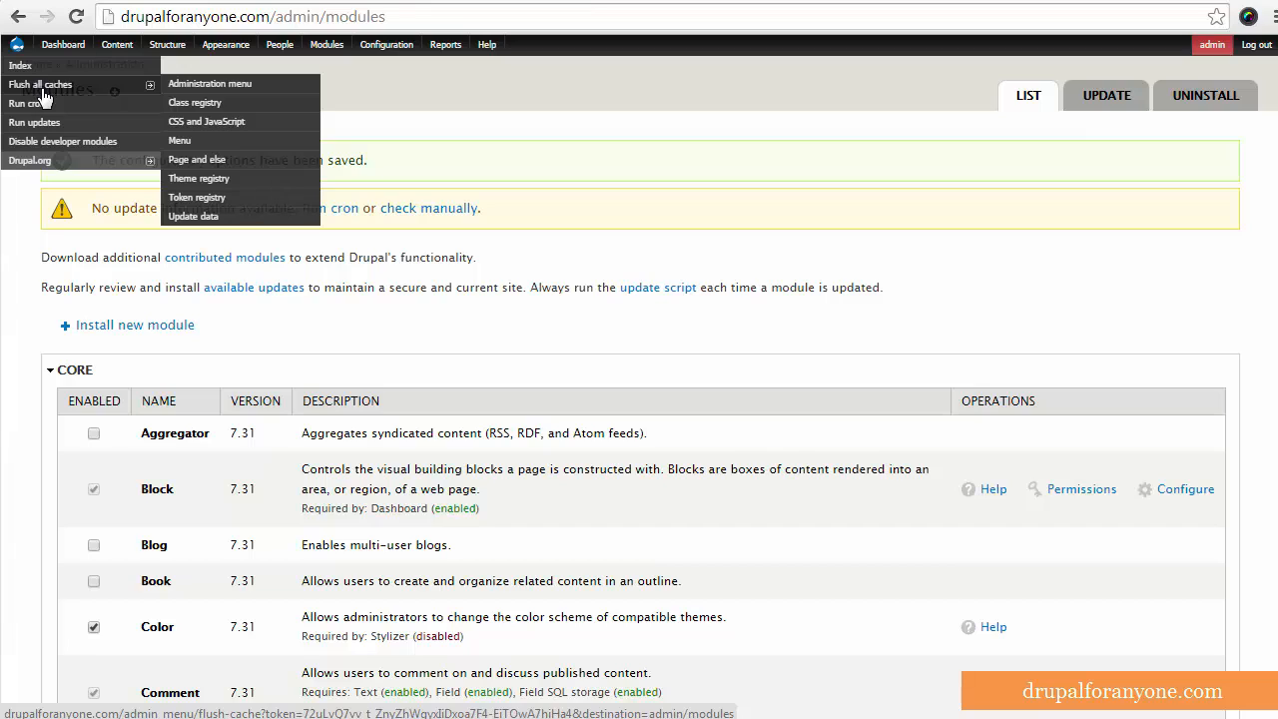
pyautogui.moveTo(65, 96)
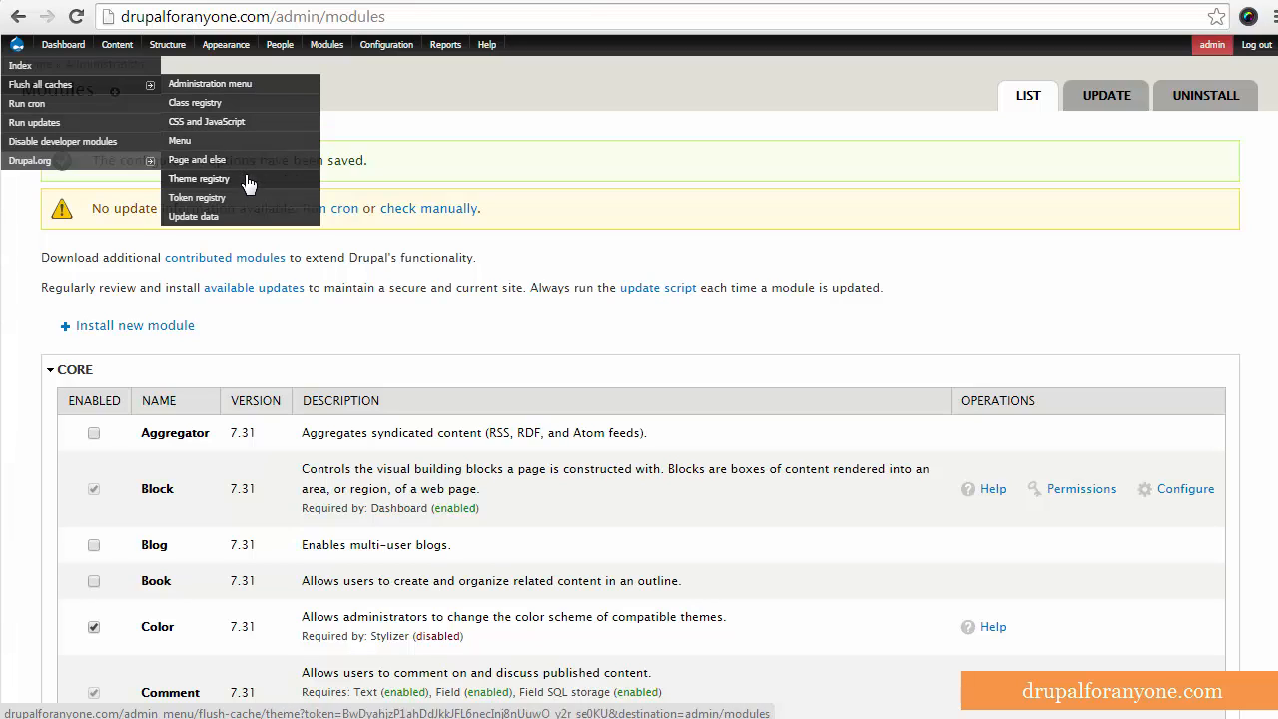
pyautogui.moveTo(45, 87)
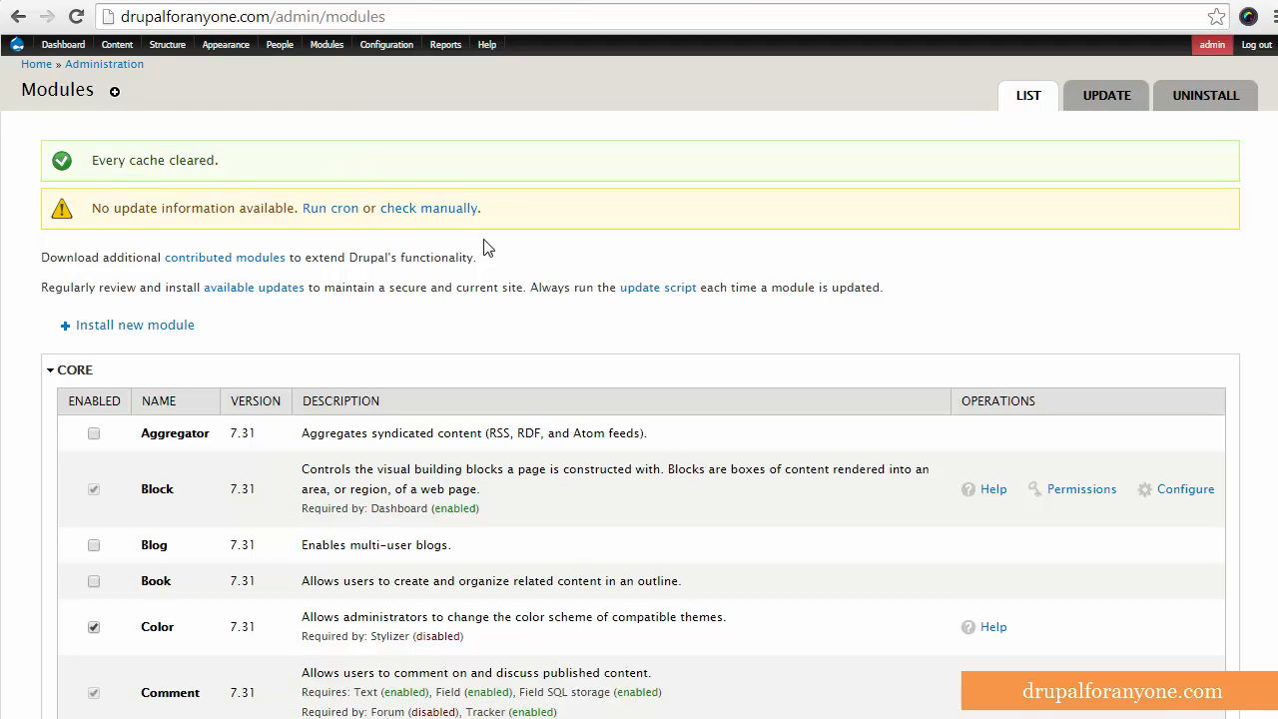
pyautogui.tripleClick(154, 160)
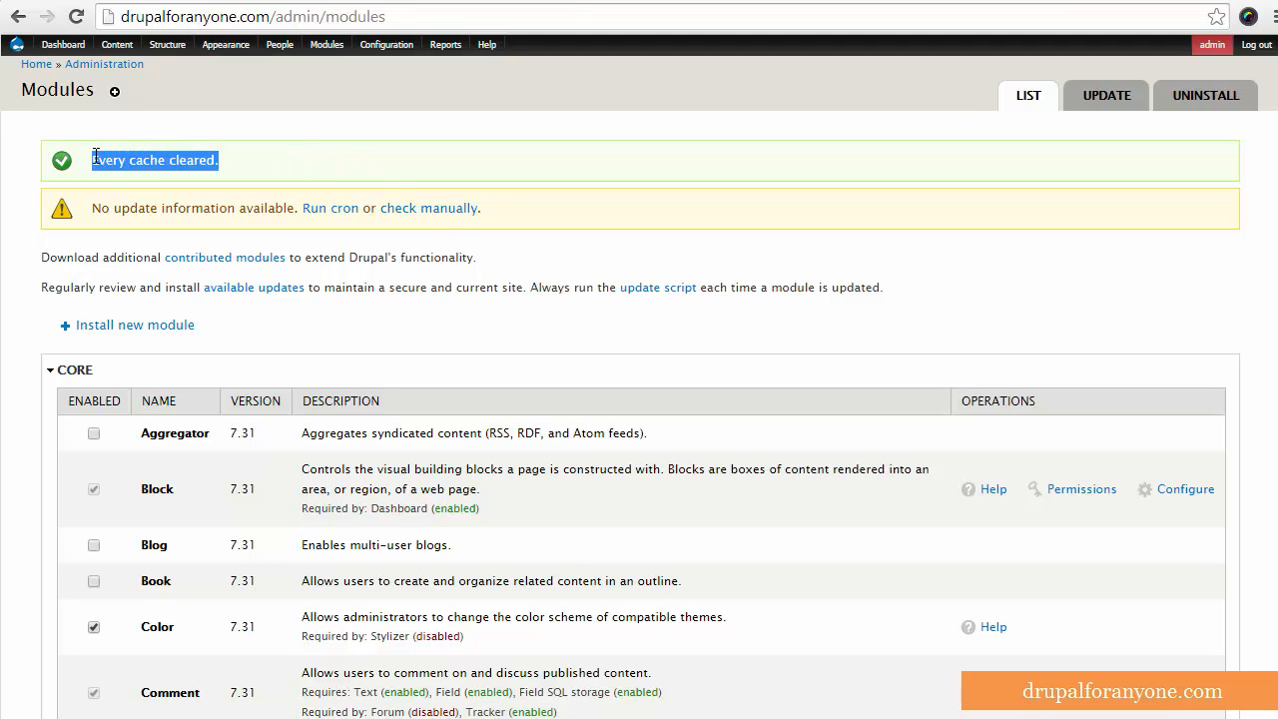
# Check and uncheck Administration Development tools, then check Administration menu Toolbar style
pyautogui.click(15, 45)
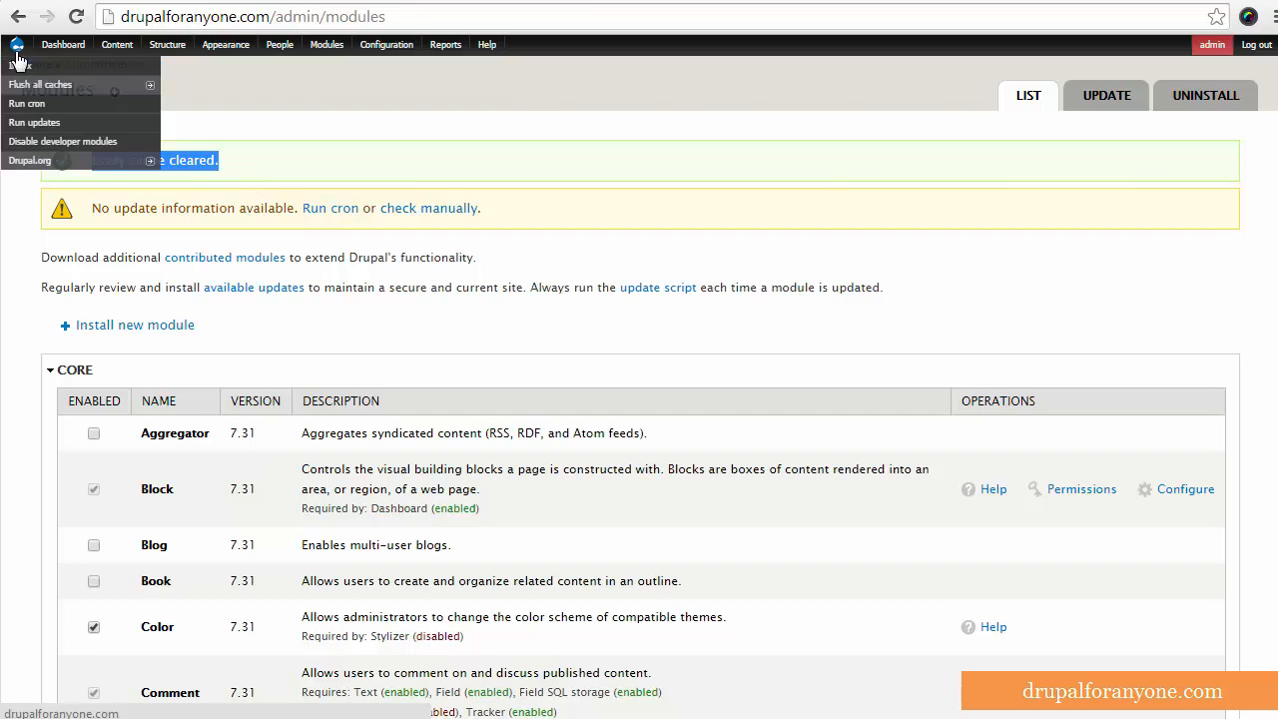
pyautogui.moveTo(48, 121)
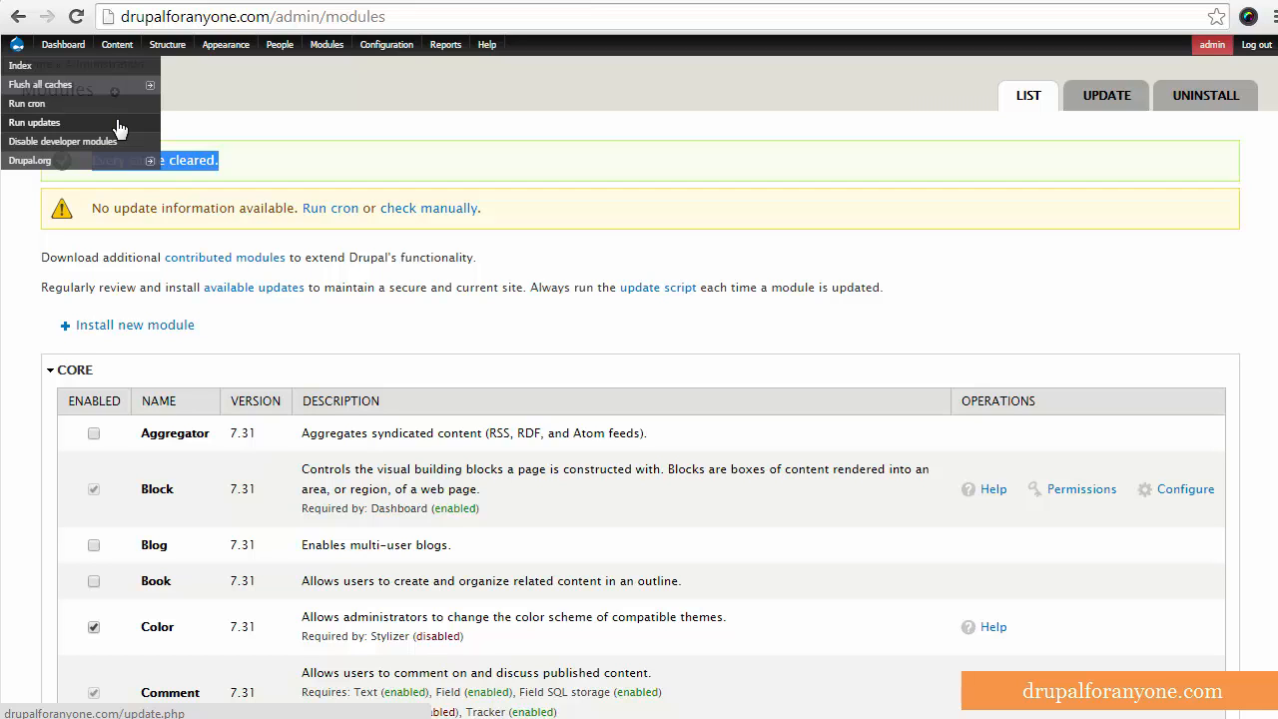
pyautogui.scroll(-3)
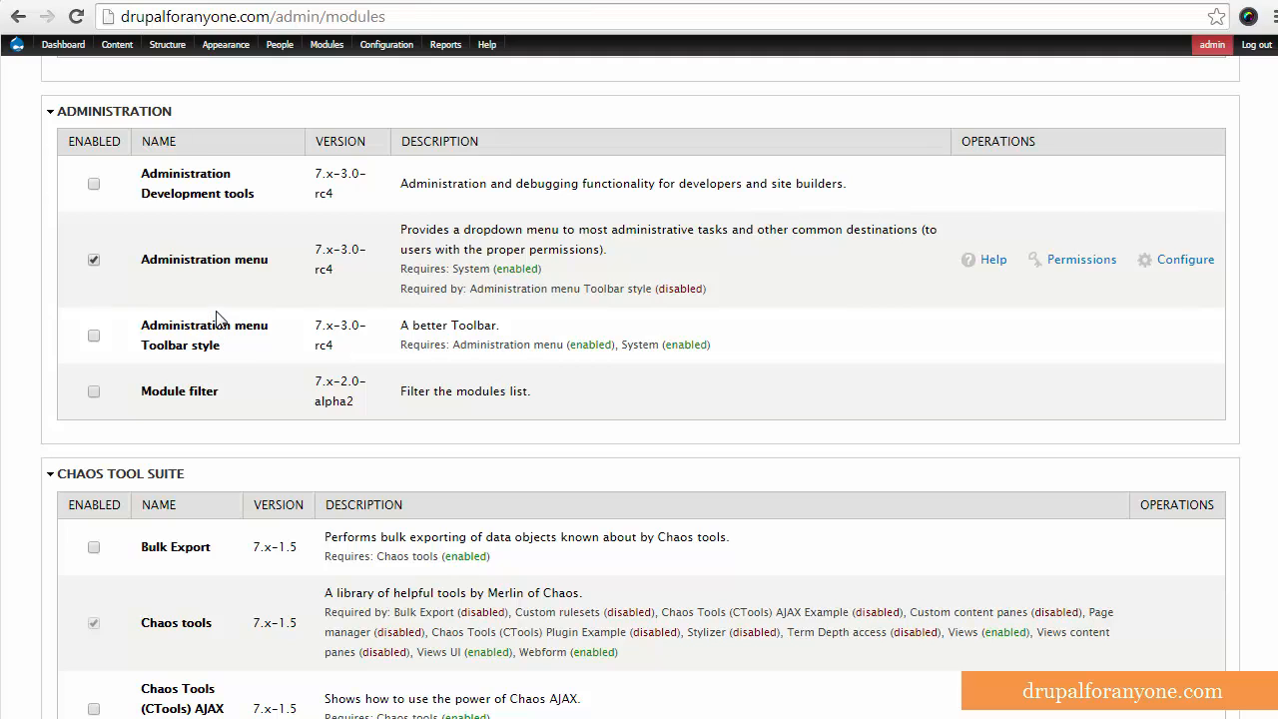
pyautogui.doubleClick(151, 173)
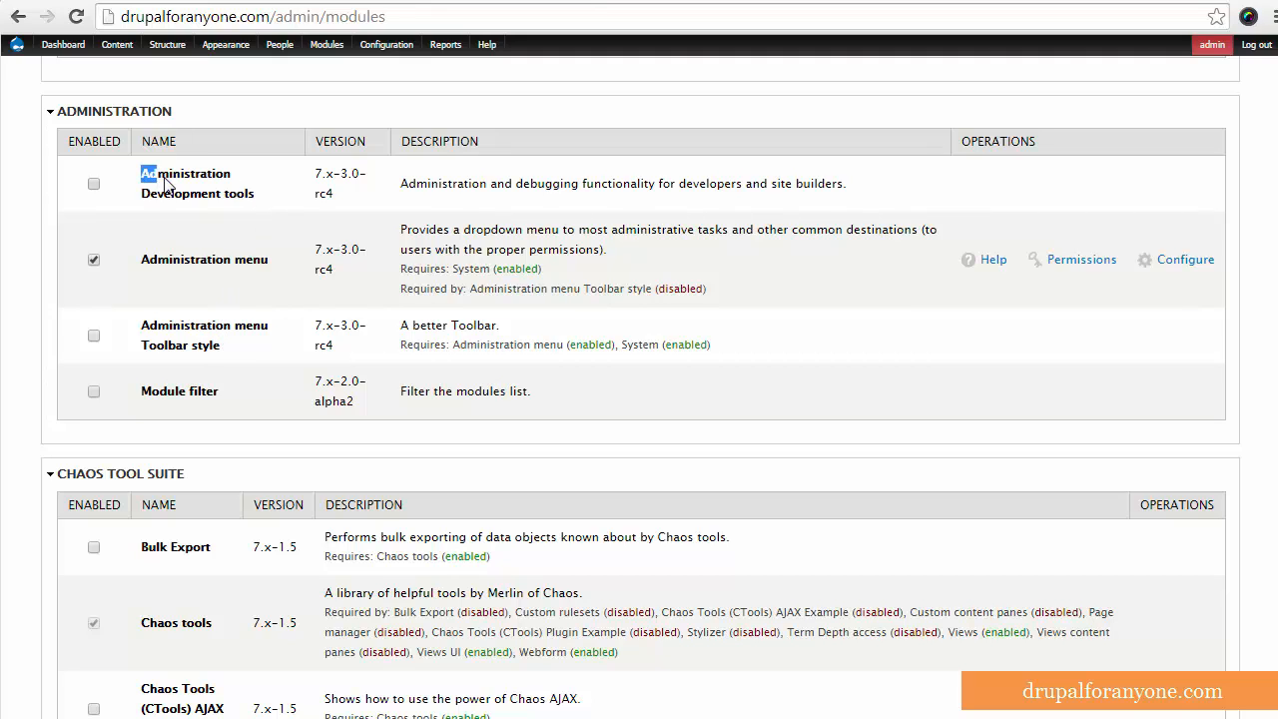
pyautogui.click(93, 182)
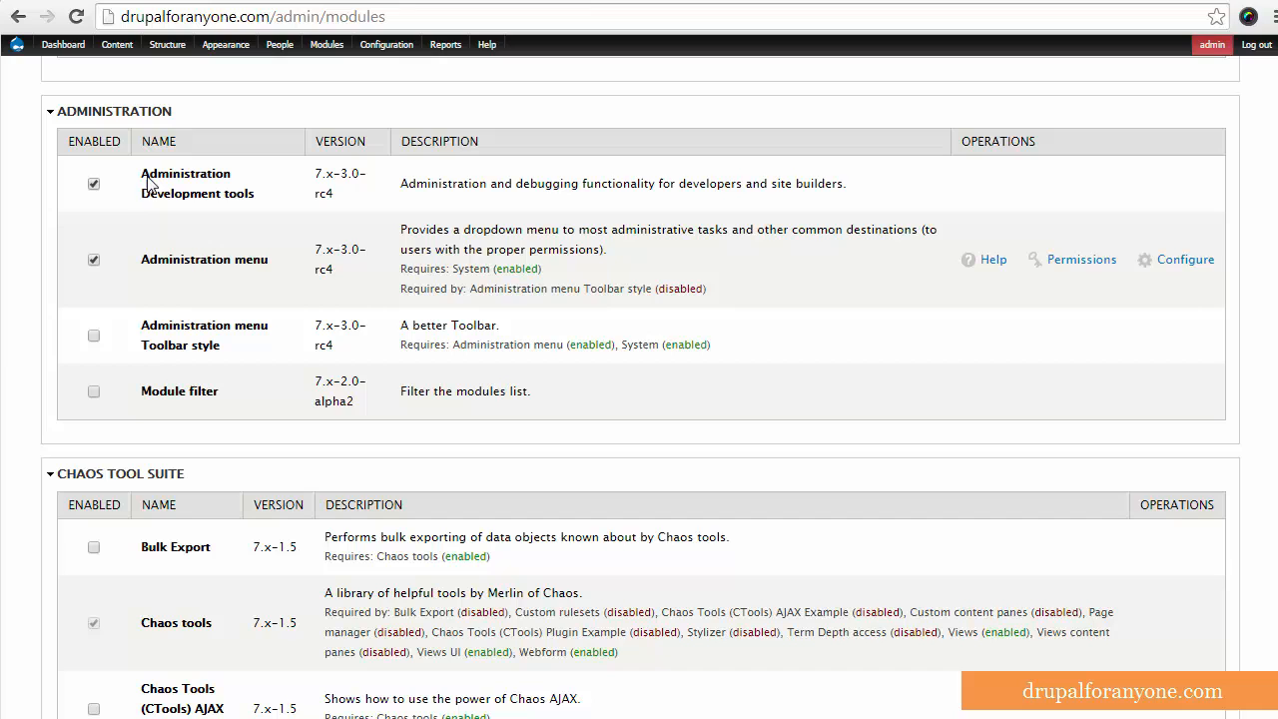
pyautogui.click(93, 184)
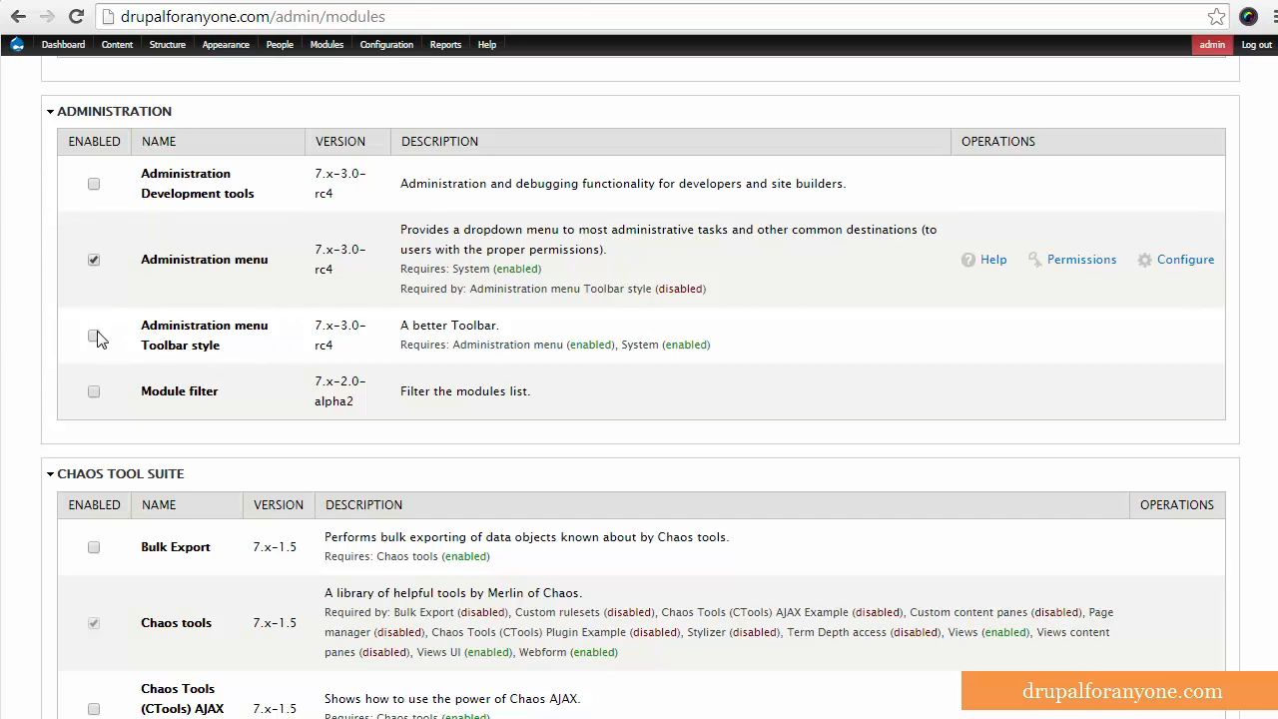
pyautogui.scroll(-3)
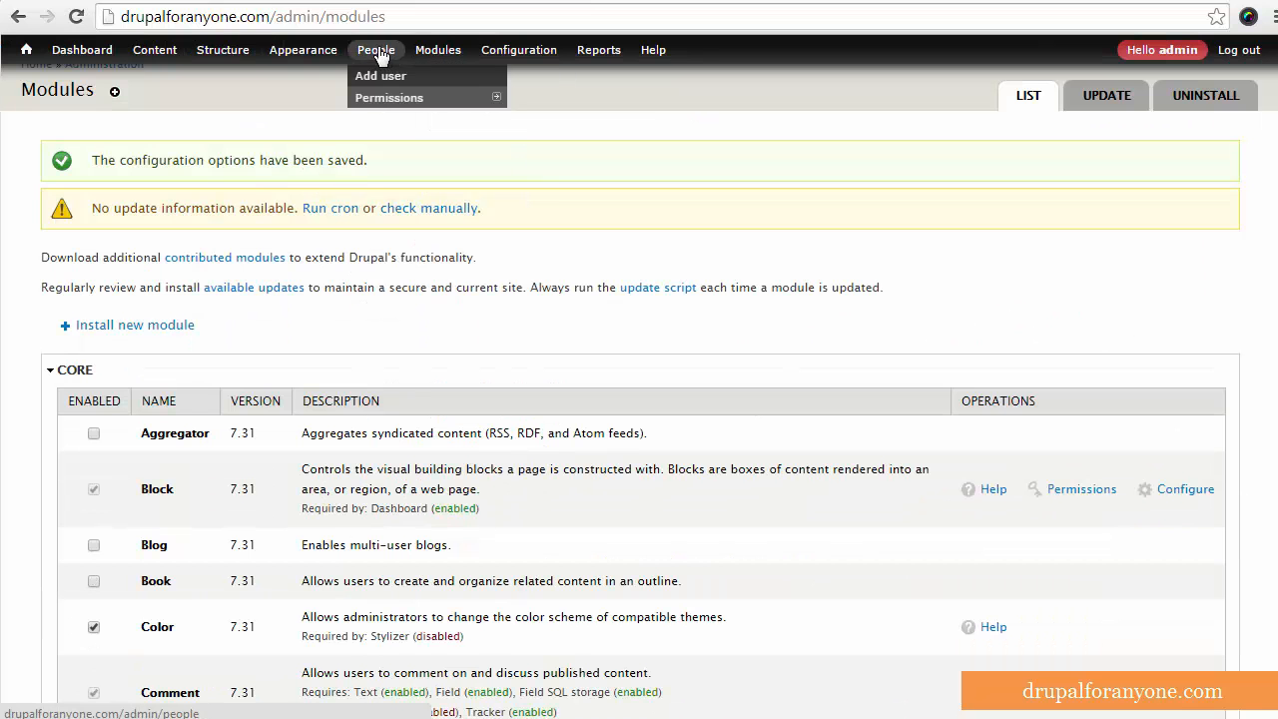
pyautogui.moveTo(154, 50)
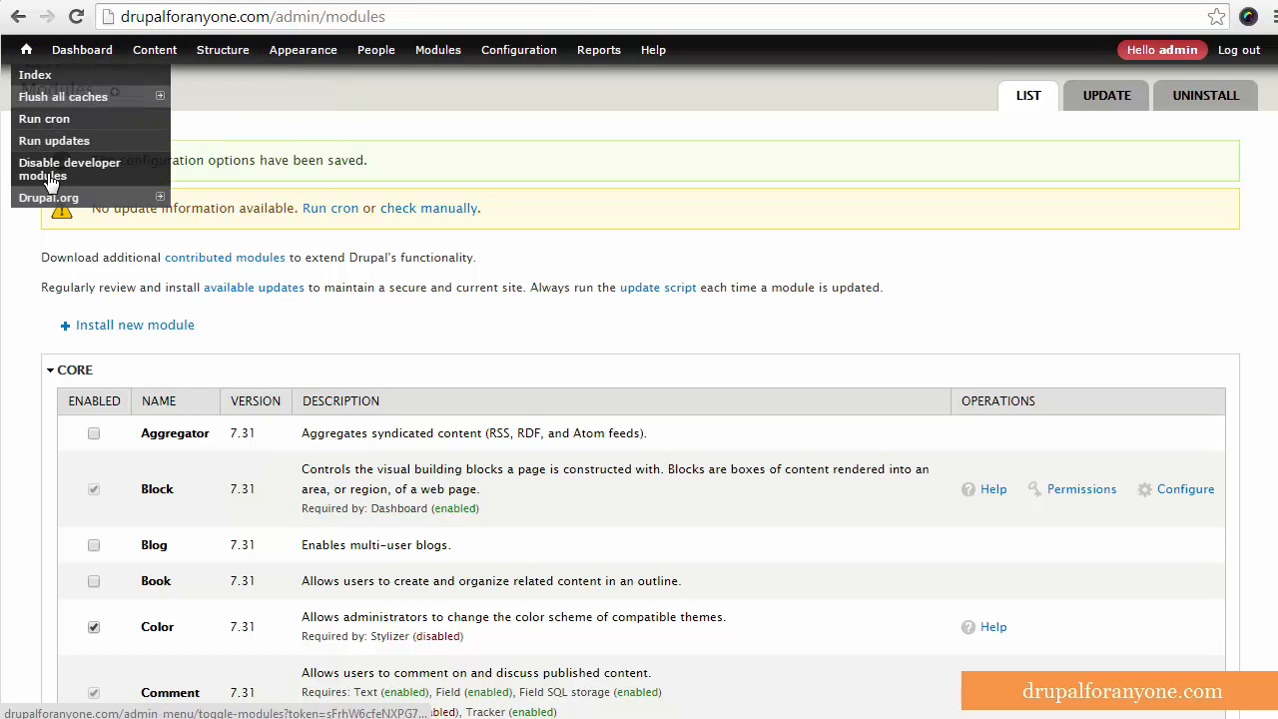
pyautogui.moveTo(58, 75)
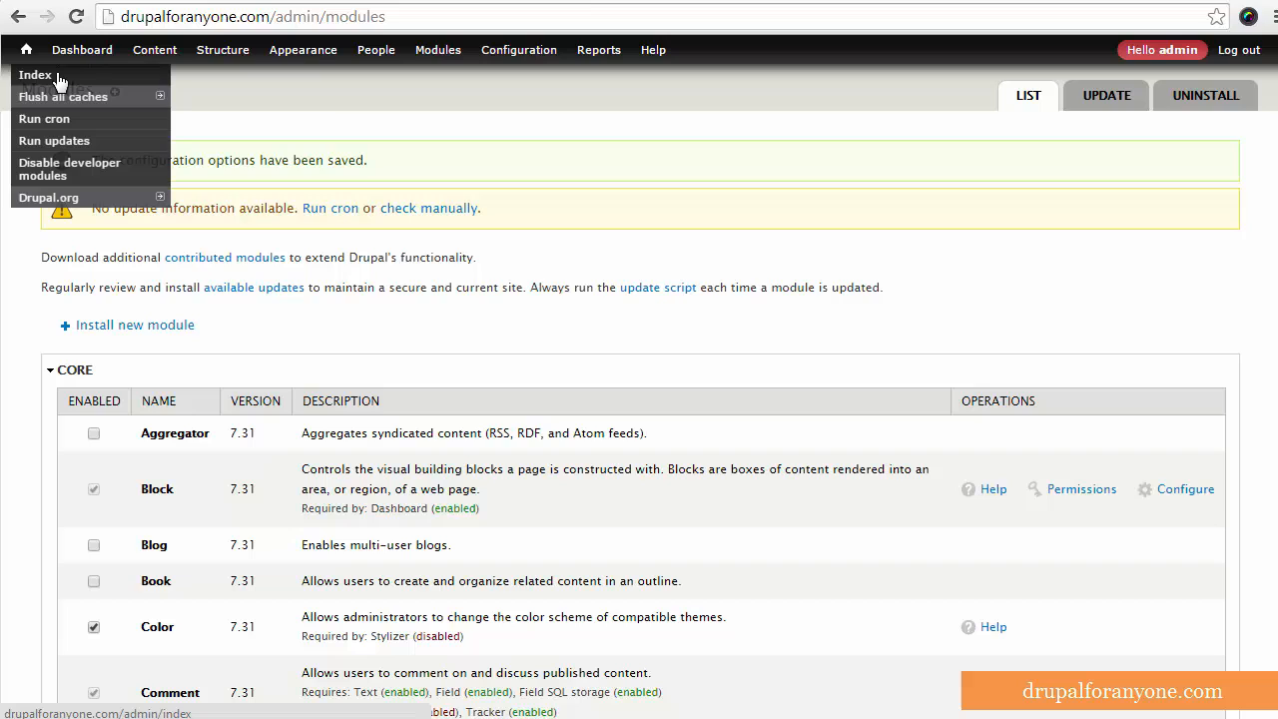
# Save the module configuration to activate the Toolbar-style admin bar
pyautogui.click(437, 50)
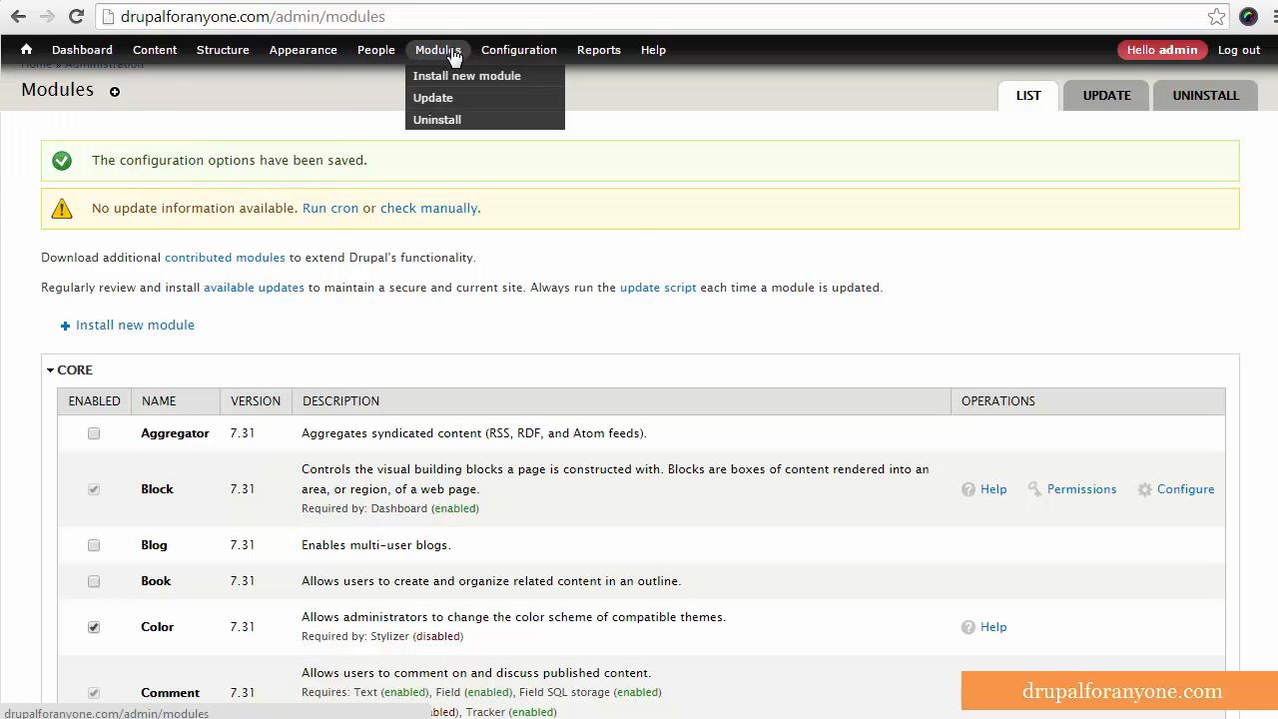
pyautogui.moveTo(638, 54)
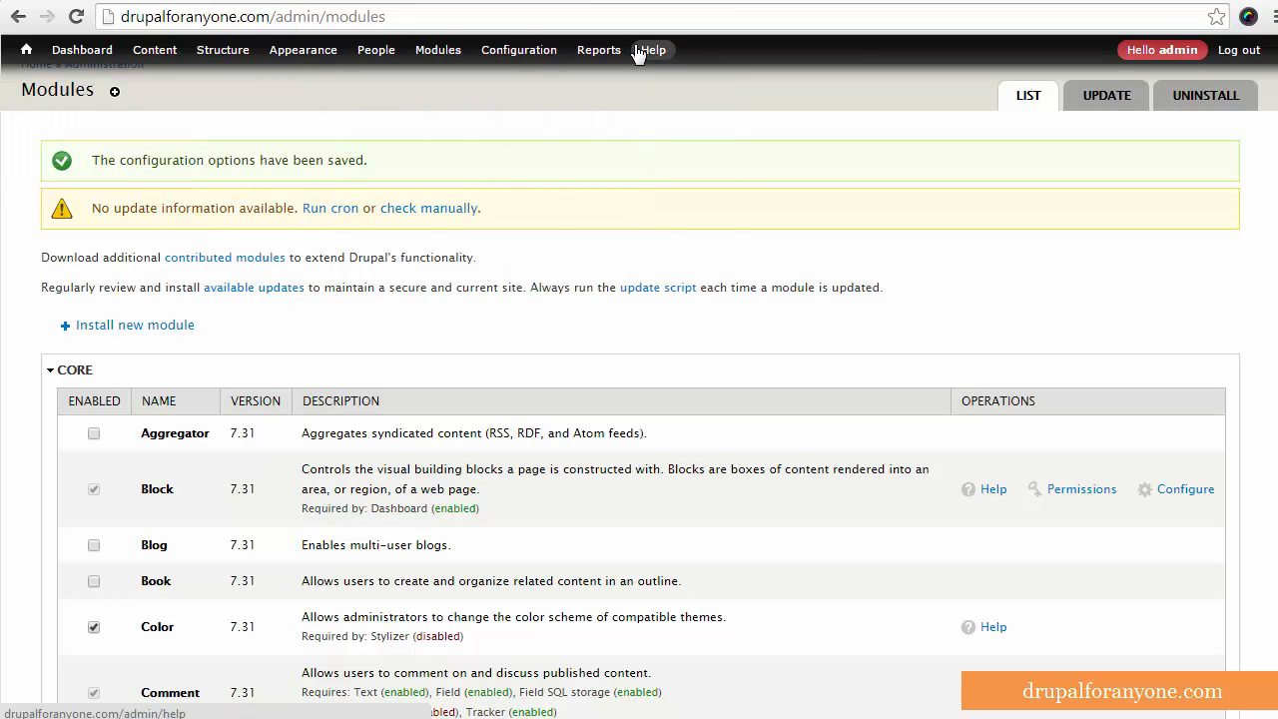
pyautogui.moveTo(842, 248)
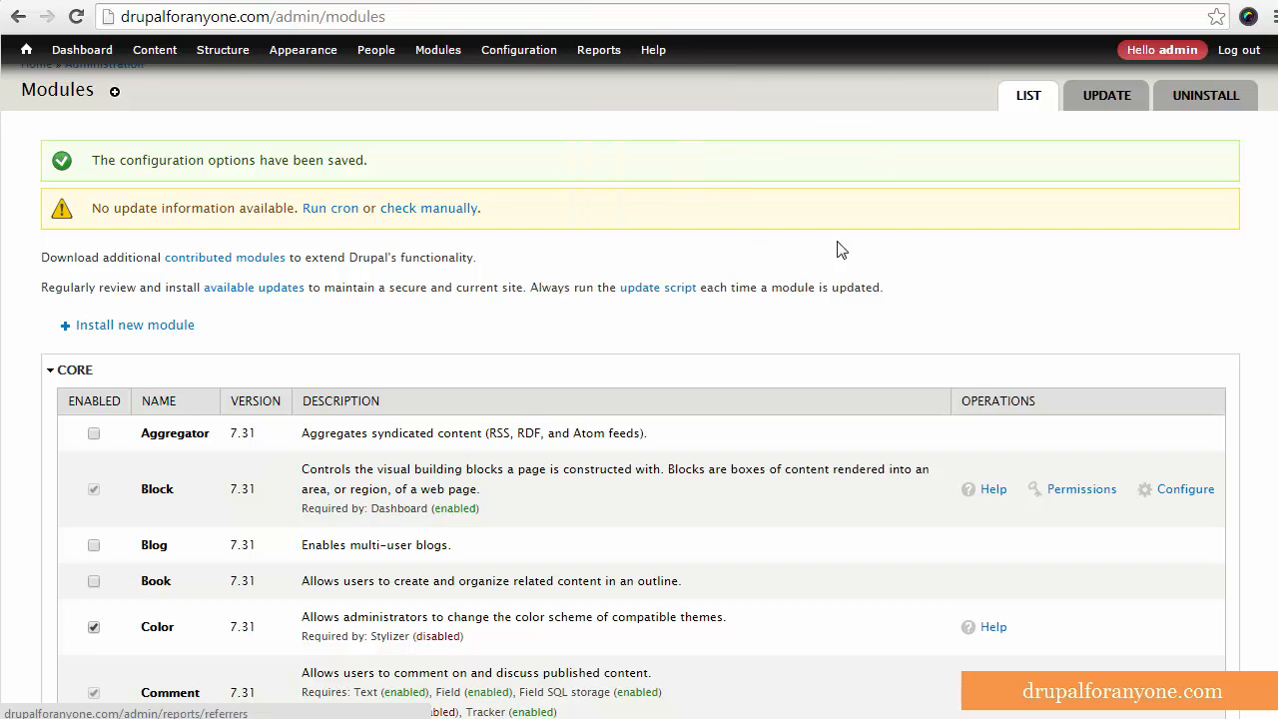
pyautogui.moveTo(864, 244)
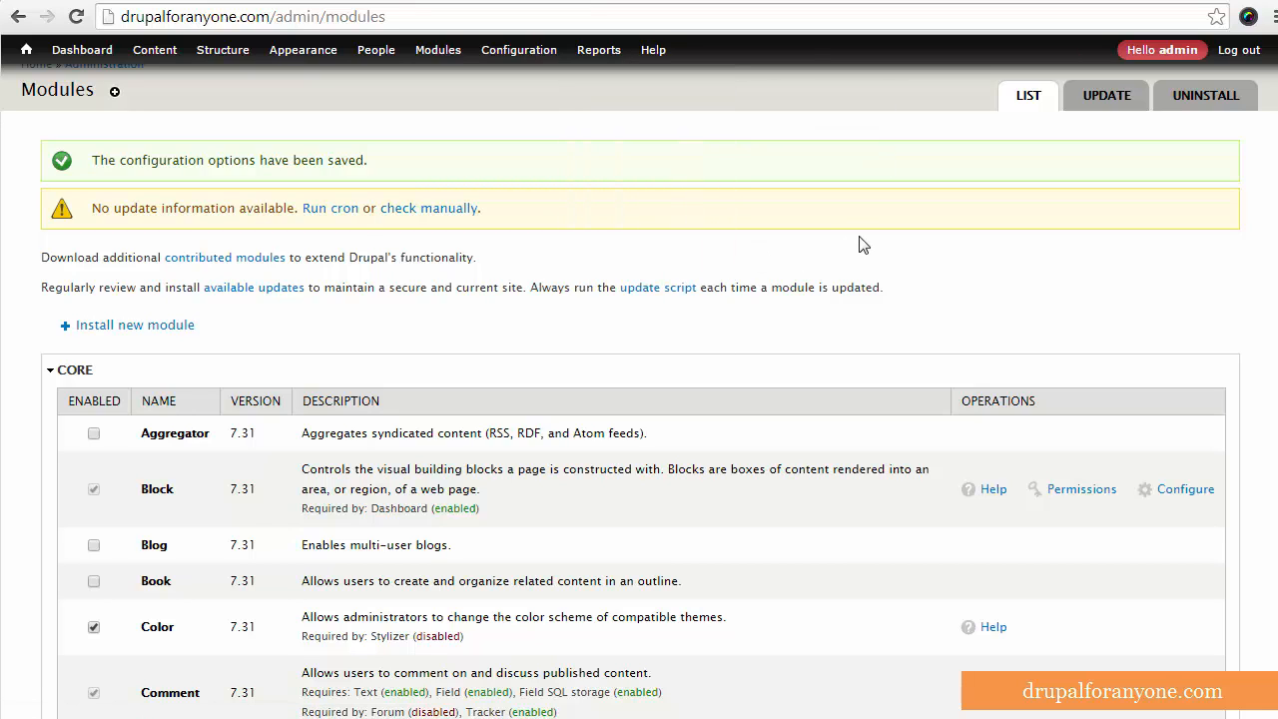